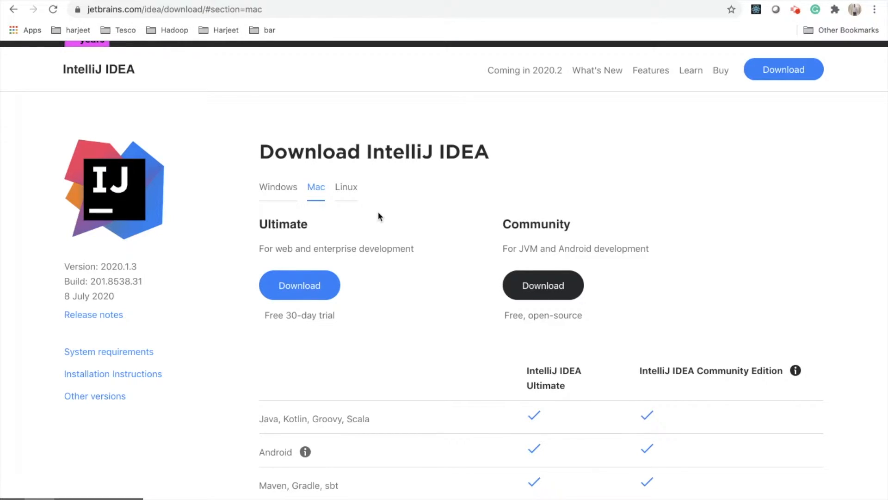
pyautogui.moveTo(542, 285)
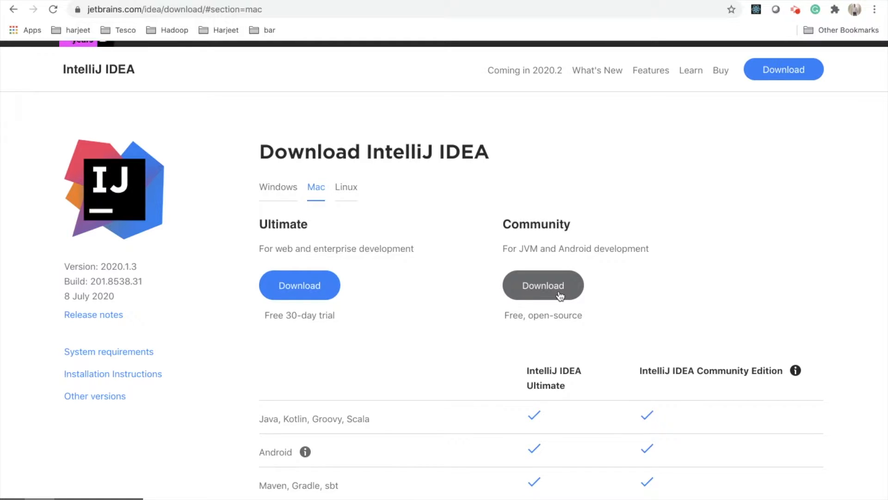
# Open the IntelliJ IDEA CE installer disk and select the app to copy into Applications.
pyautogui.click(542, 284)
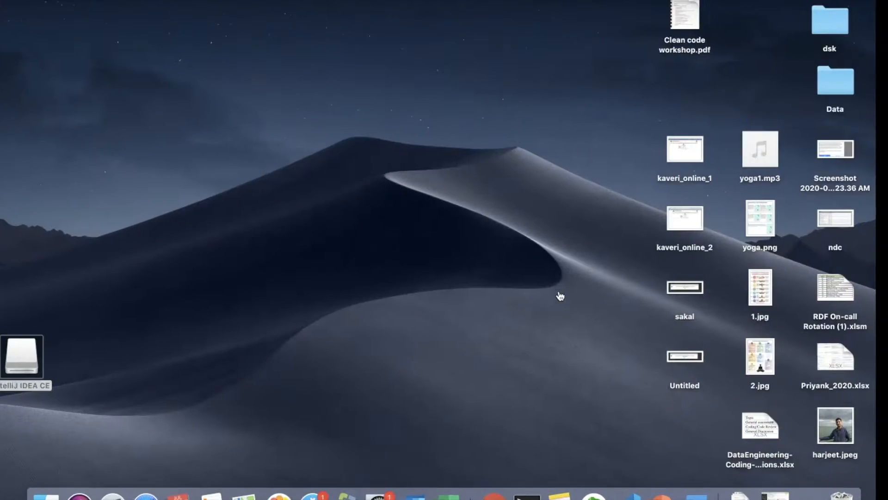
pyautogui.click(33, 353)
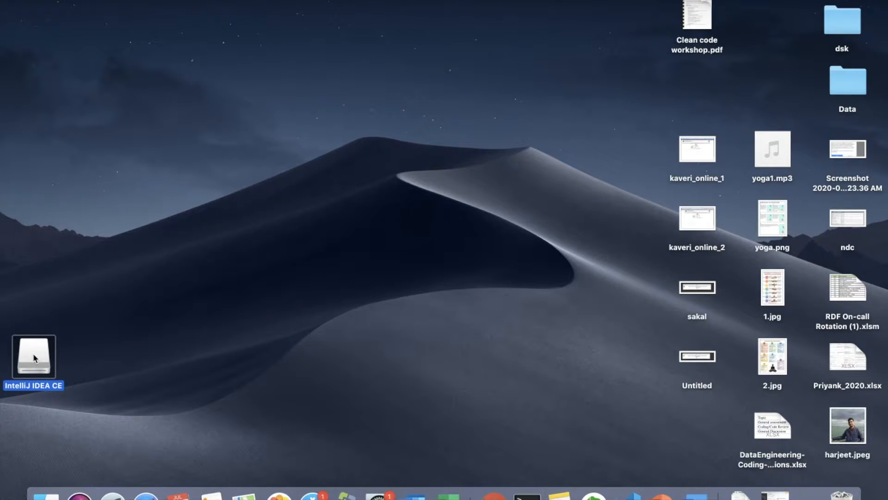
pyautogui.doubleClick(33, 357)
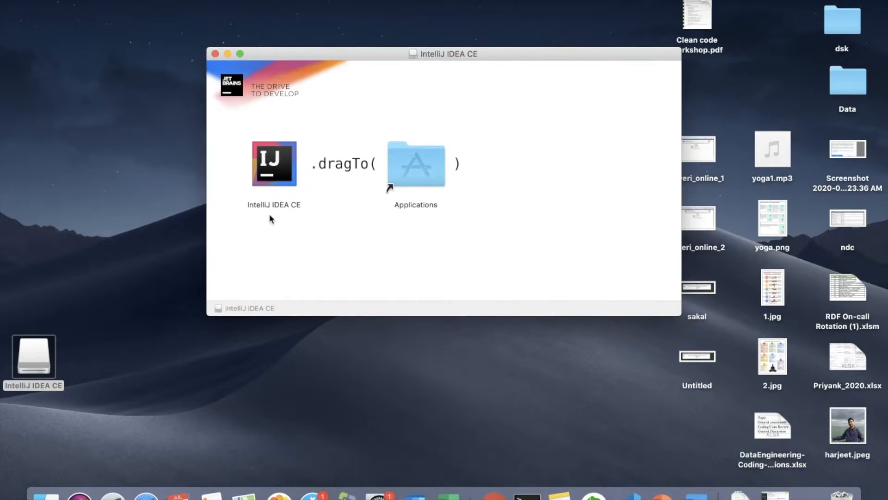
pyautogui.moveTo(288, 176)
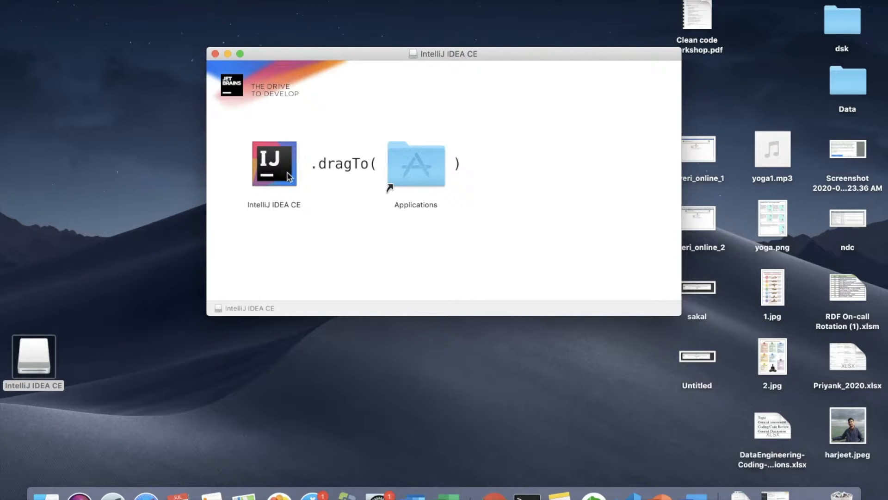
pyautogui.moveTo(360, 221)
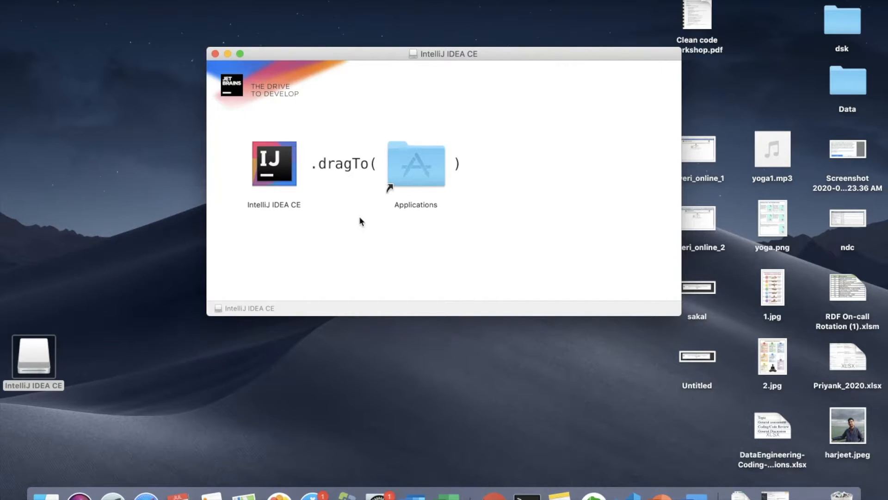
pyautogui.click(274, 164)
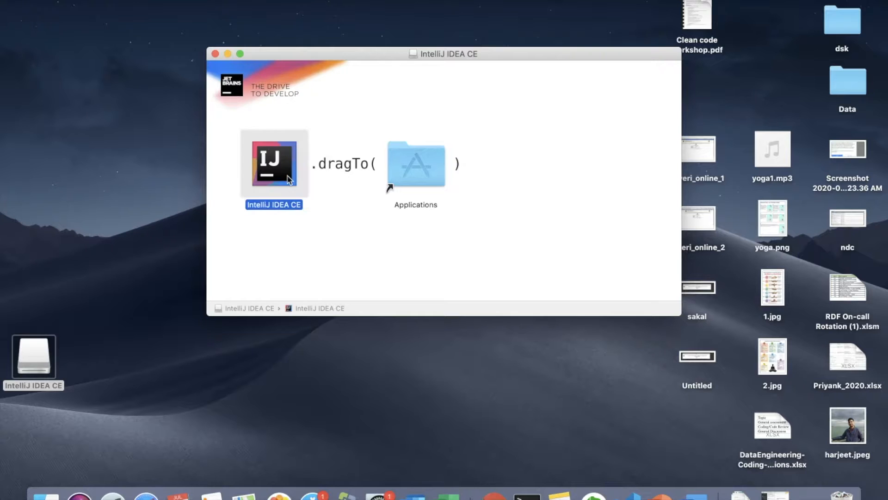
pyautogui.moveTo(416, 181)
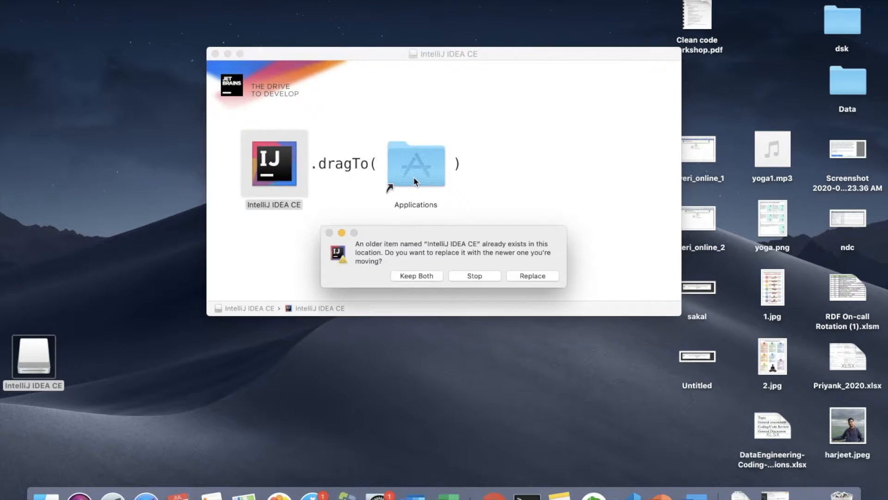
pyautogui.moveTo(416, 276)
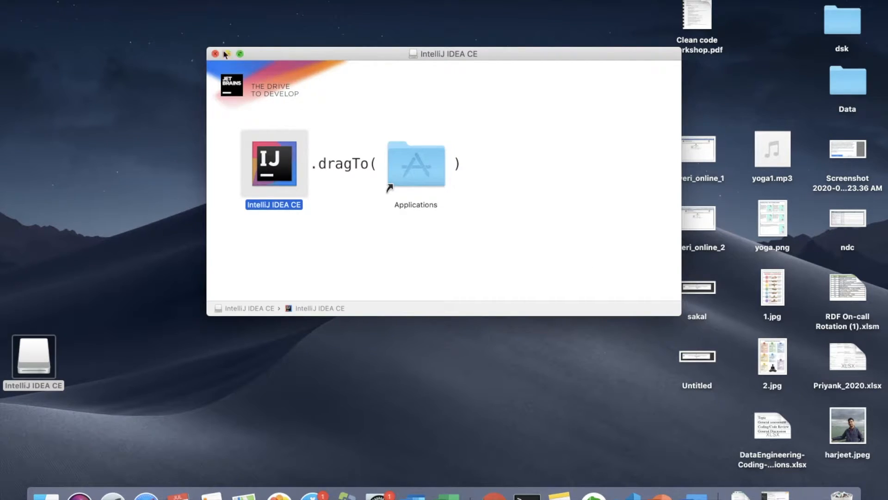
# Close the installer window and launch IntelliJ IDEA CE 2, reaching the 2019.3 Welcome window.
pyautogui.click(215, 54)
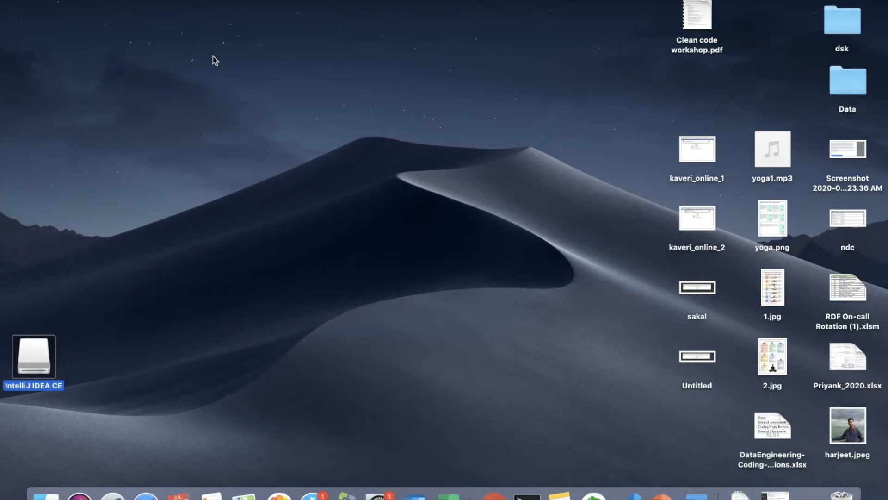
pyautogui.write('idea')
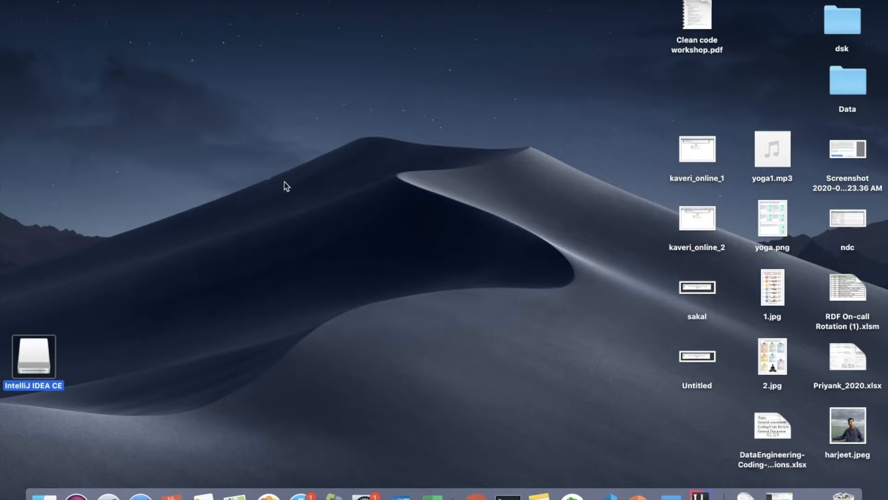
pyautogui.moveTo(701, 497)
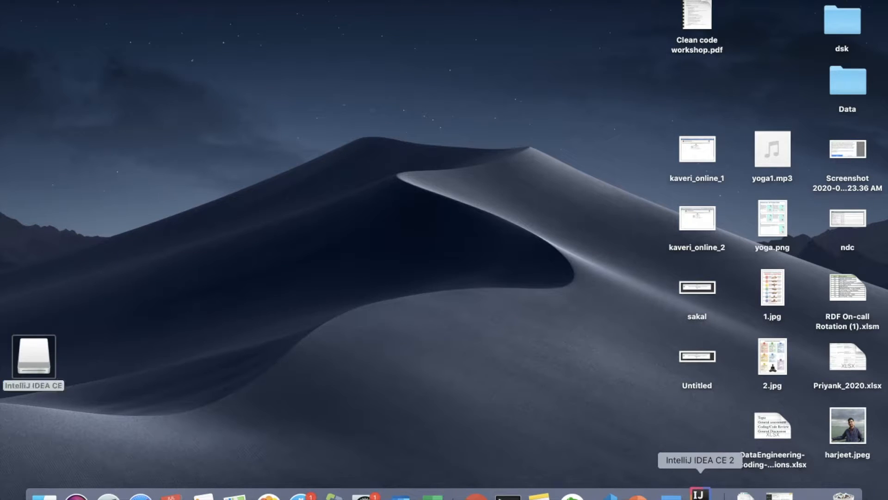
pyautogui.click(32, 353)
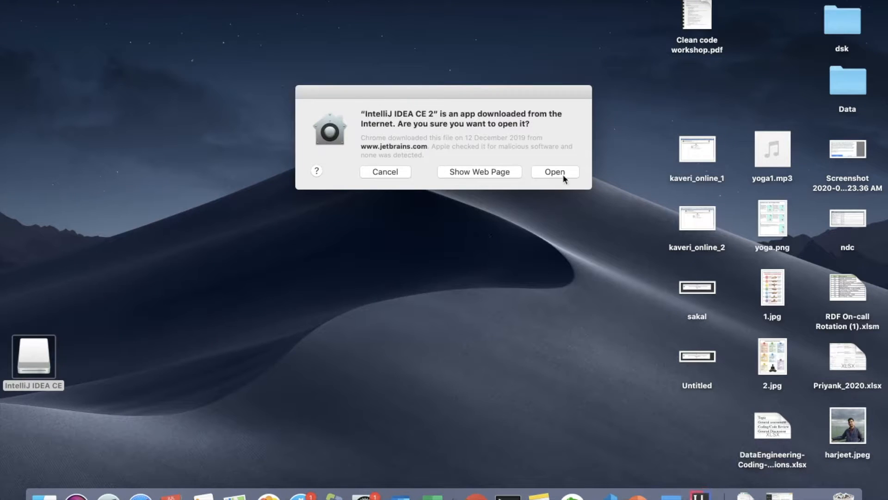
pyautogui.click(554, 171)
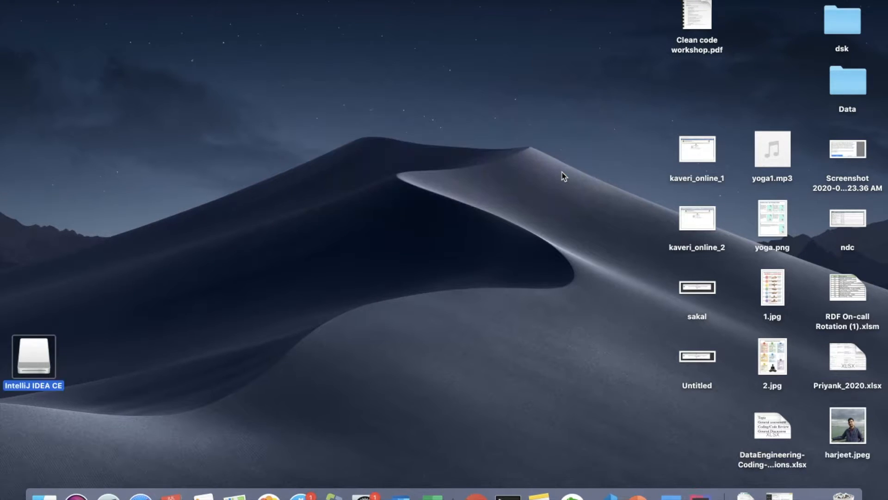
pyautogui.moveTo(673, 429)
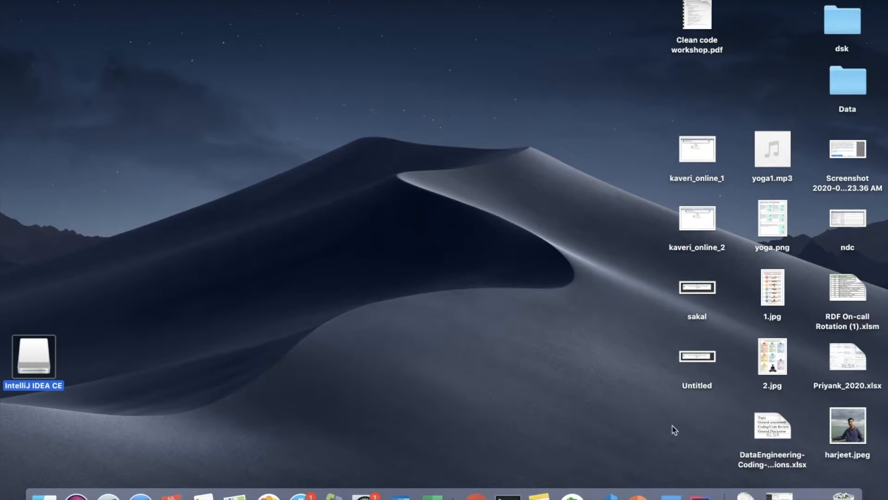
pyautogui.doubleClick(33, 356)
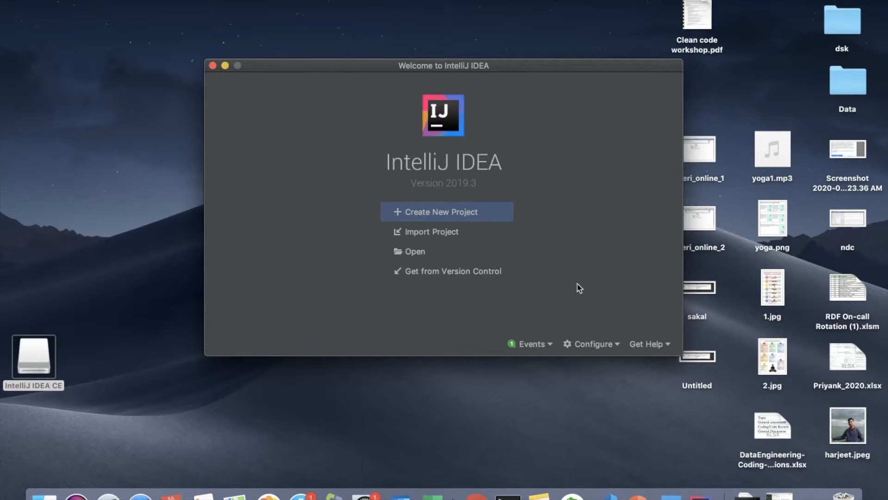
pyautogui.moveTo(489, 221)
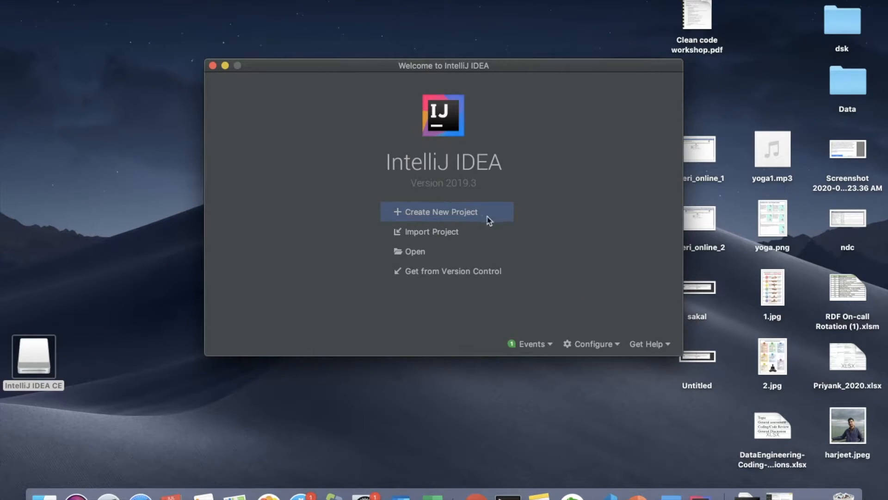
pyautogui.moveTo(431, 235)
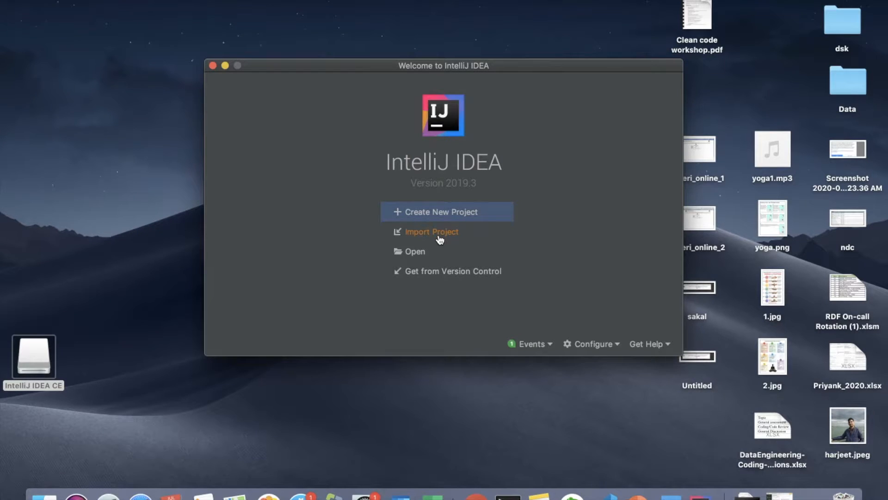
pyautogui.moveTo(437, 280)
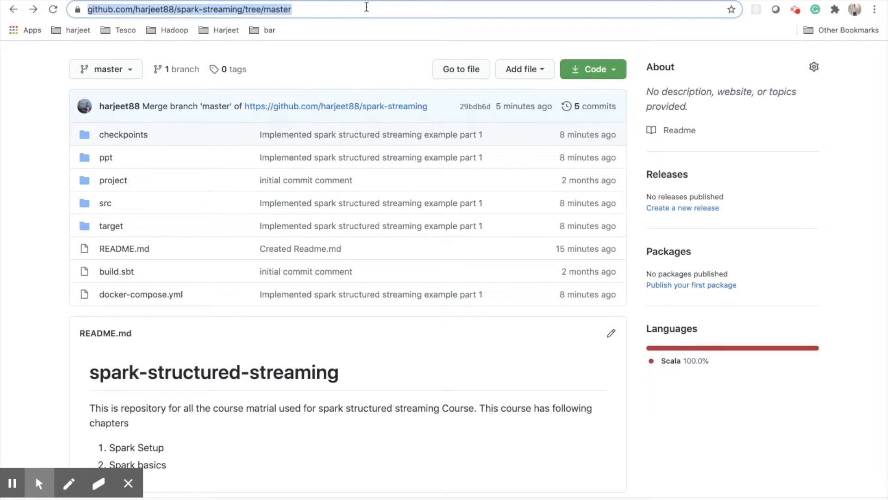
# Download the spark-streaming repository from GitHub as spark-streaming-master.zip.
pyautogui.click(593, 69)
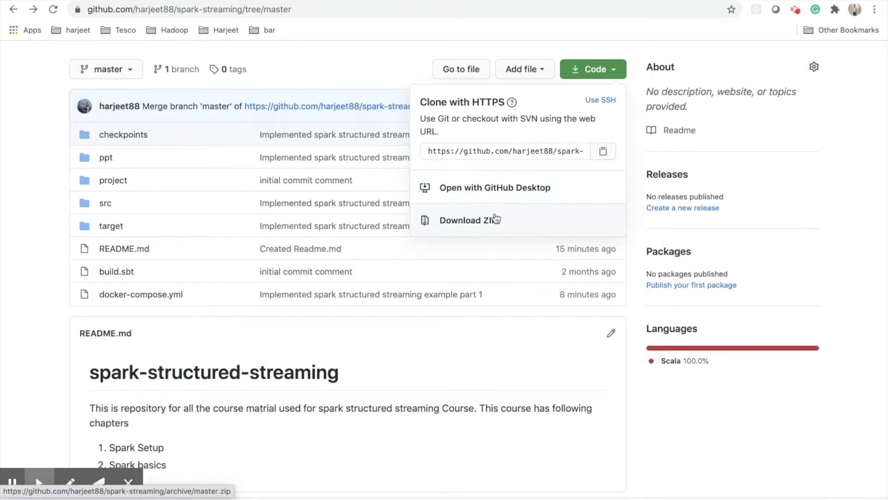
pyautogui.click(470, 219)
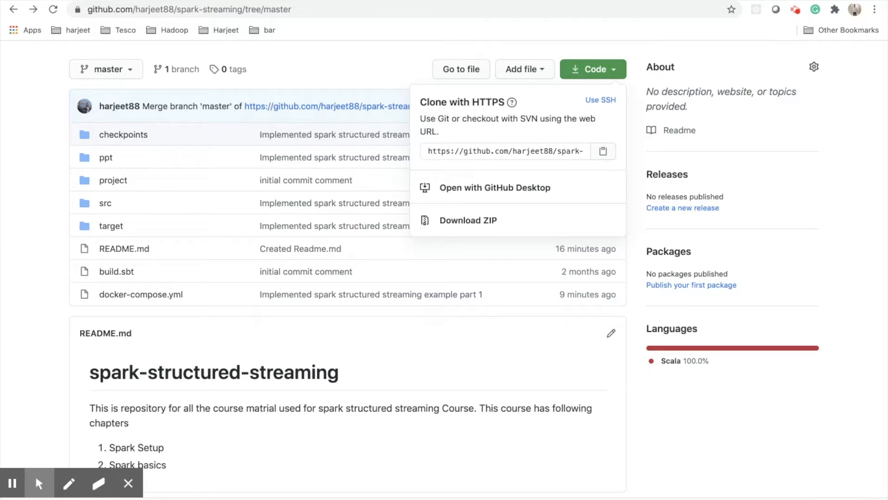
pyautogui.click(467, 220)
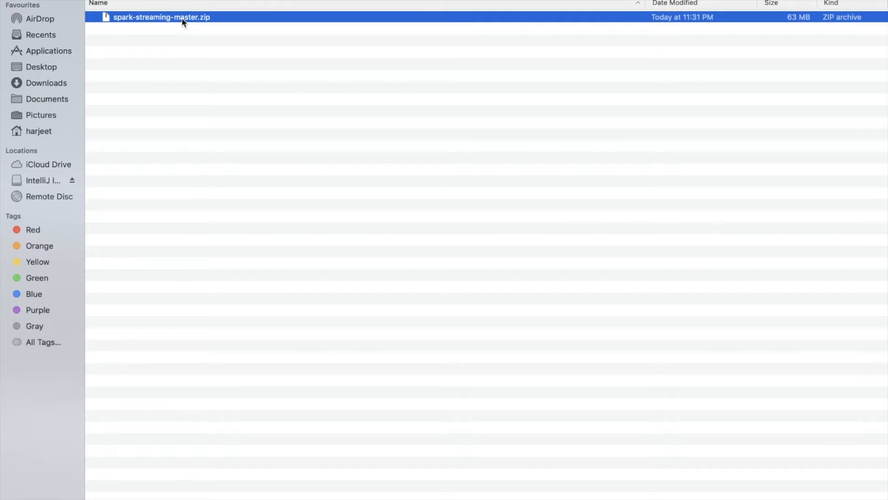
# Extract spark-streaming-master.zip and open its folder containing build.sbt and src.
pyautogui.rightClick(161, 17)
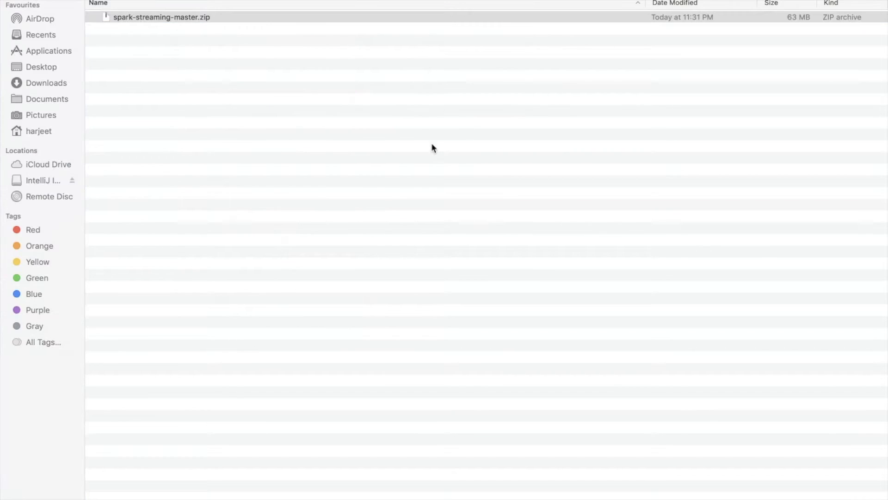
pyautogui.doubleClick(161, 18)
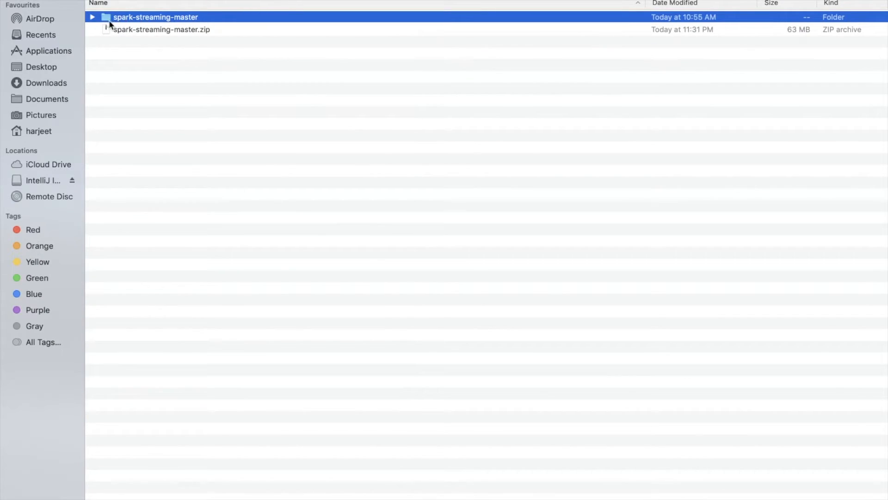
pyautogui.click(92, 17)
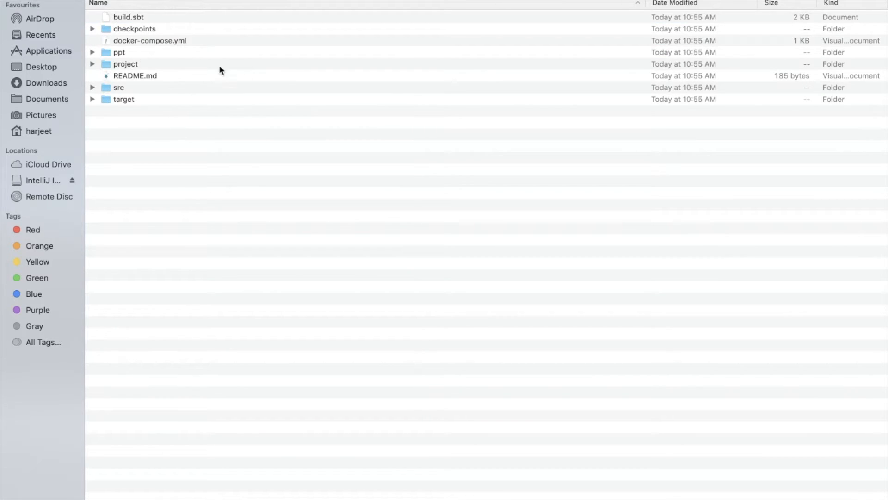
pyautogui.moveTo(253, 81)
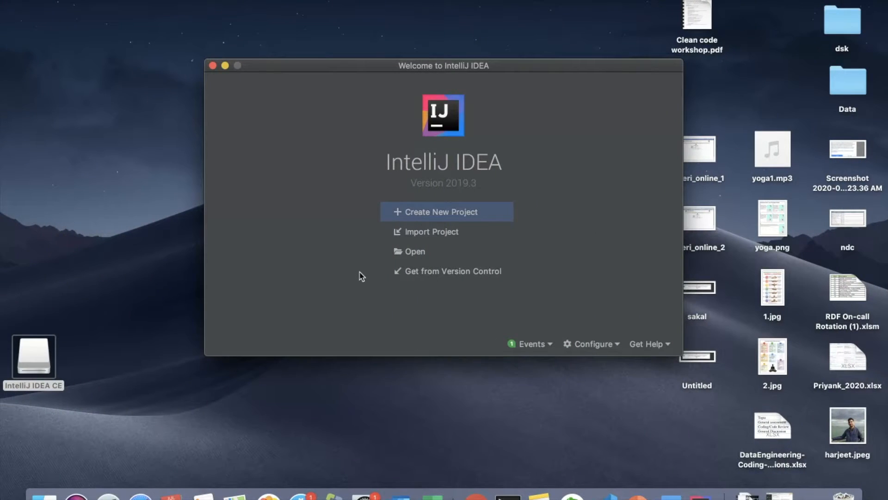
pyautogui.moveTo(432, 232)
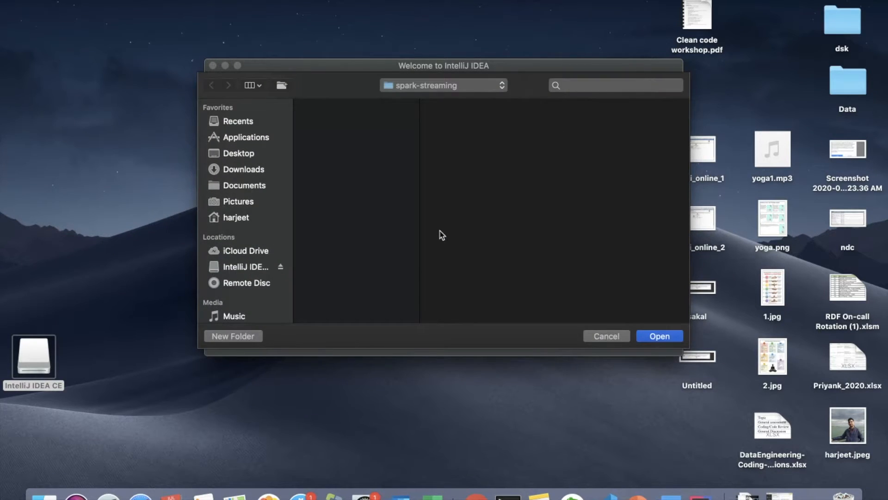
# Choose the spark-streaming folder for import and confirm it to reach the build model list.
pyautogui.click(236, 217)
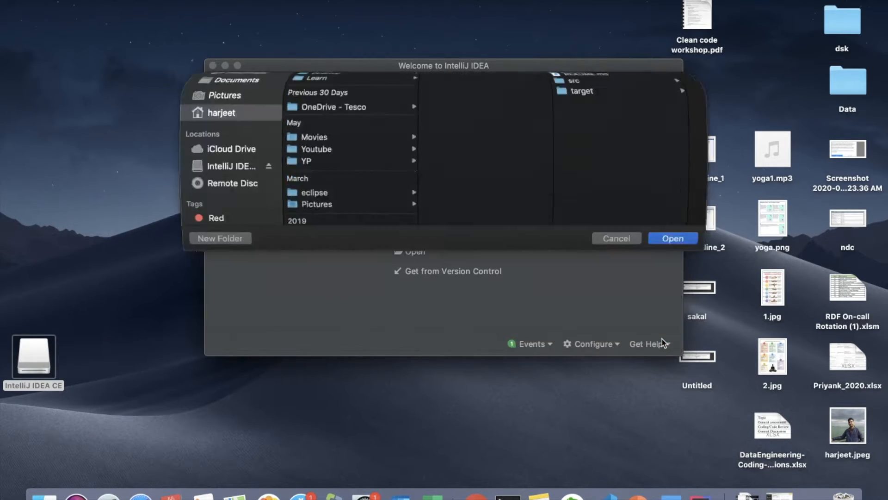
pyautogui.click(672, 238)
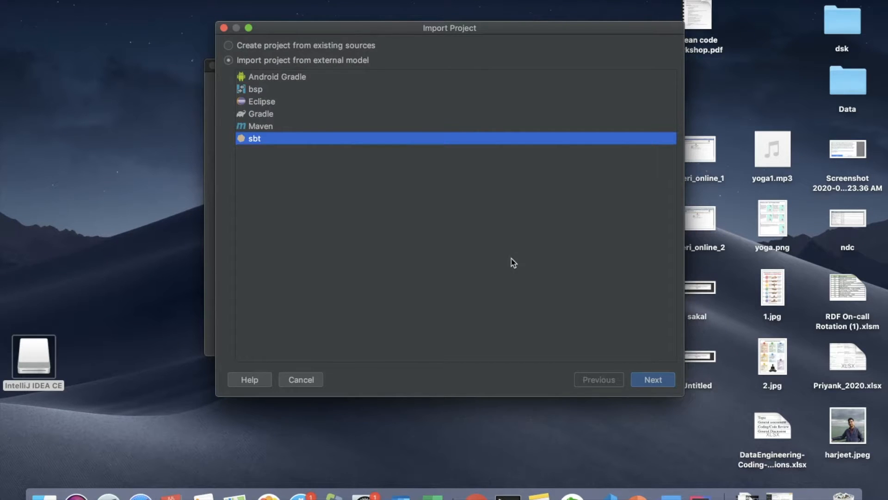
pyautogui.moveTo(292, 136)
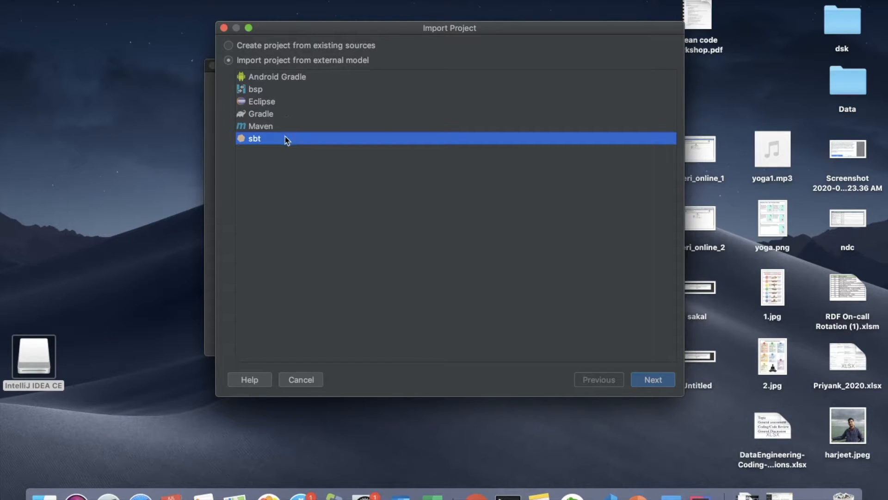
pyautogui.moveTo(271, 86)
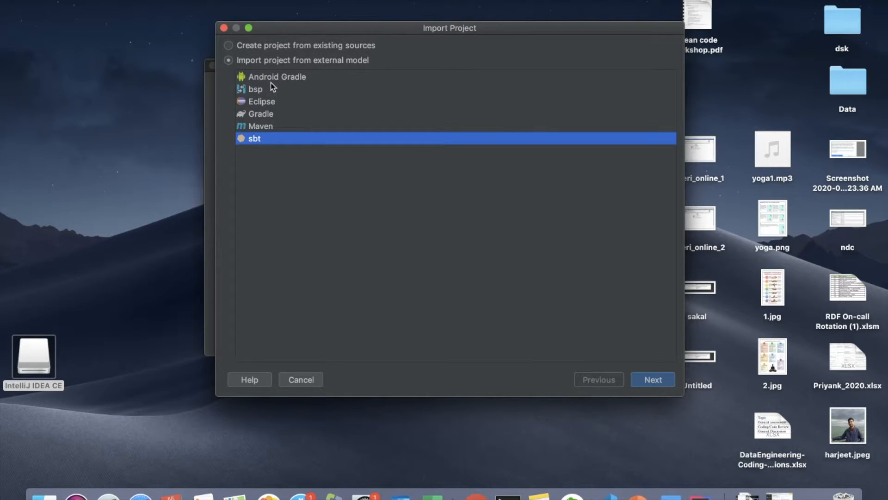
pyautogui.moveTo(518, 265)
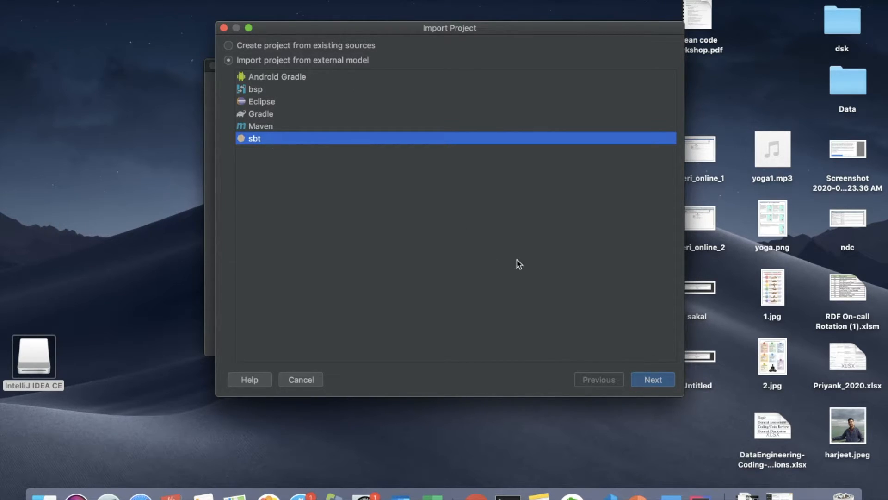
# Import spark-streaming-master as an sbt project with JDK 1.8.
pyautogui.click(652, 379)
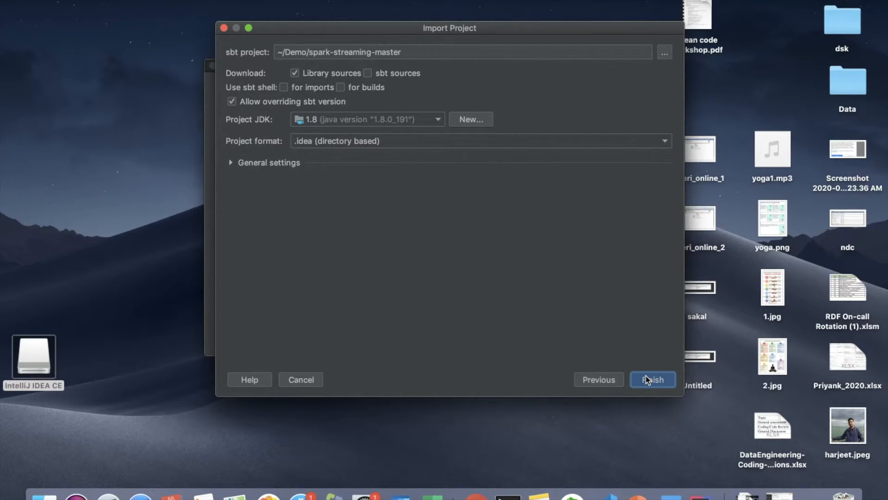
pyautogui.click(651, 379)
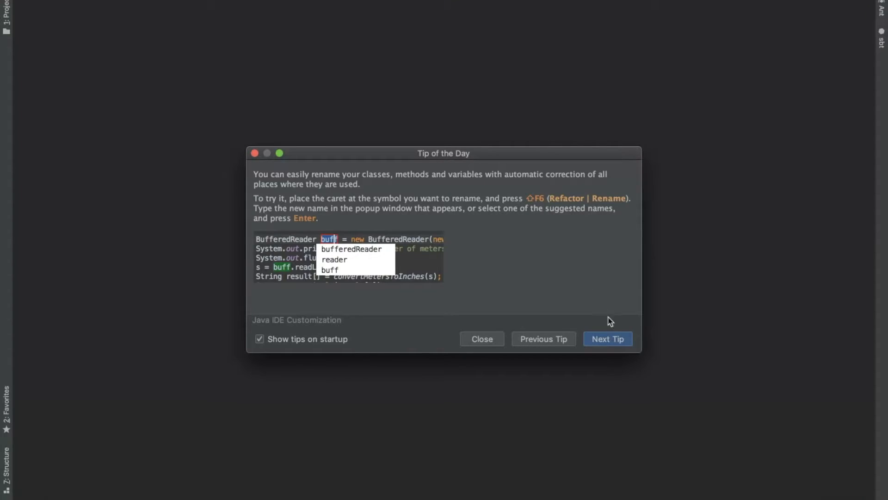
# Close Tip of the Day, expand spark-streaming-master in the Project tree, and close README.md.
pyautogui.click(482, 339)
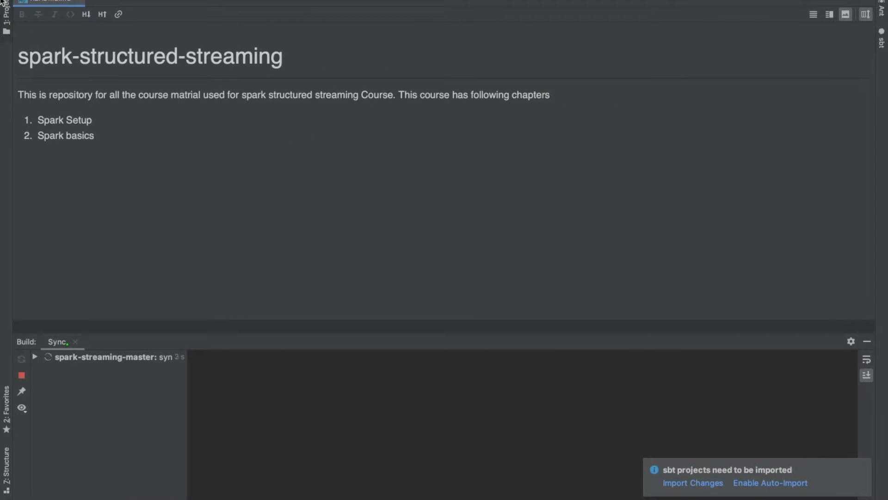
pyautogui.click(6, 10)
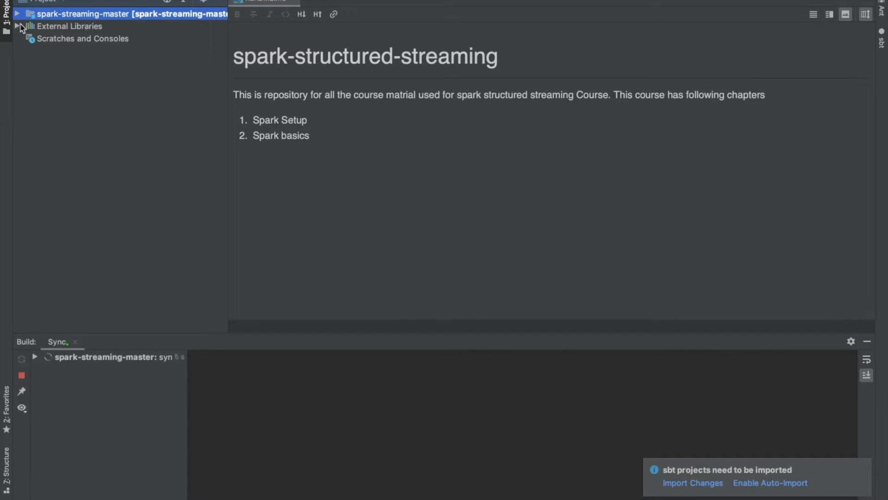
pyautogui.click(18, 13)
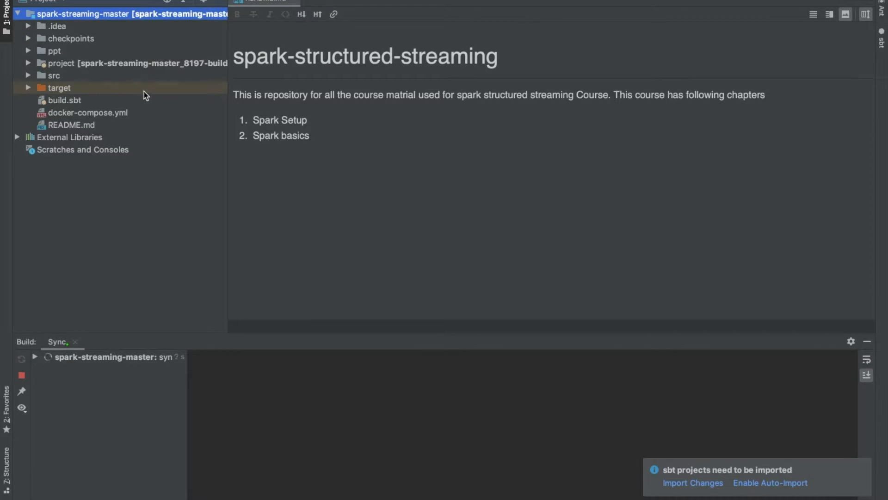
pyautogui.moveTo(46, 66)
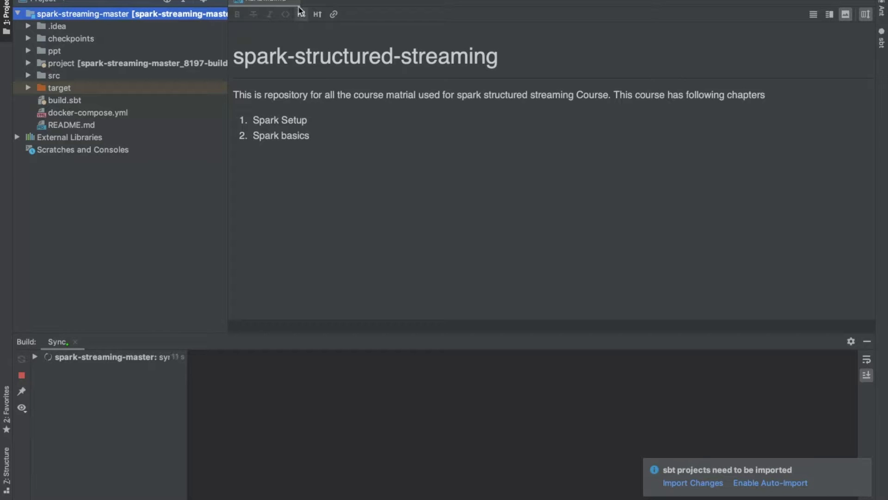
pyautogui.moveTo(299, 5)
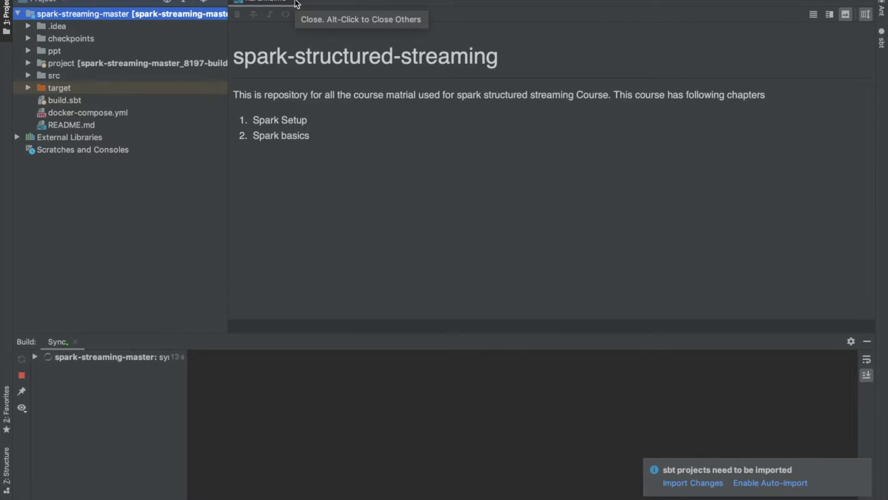
pyautogui.click(294, 1)
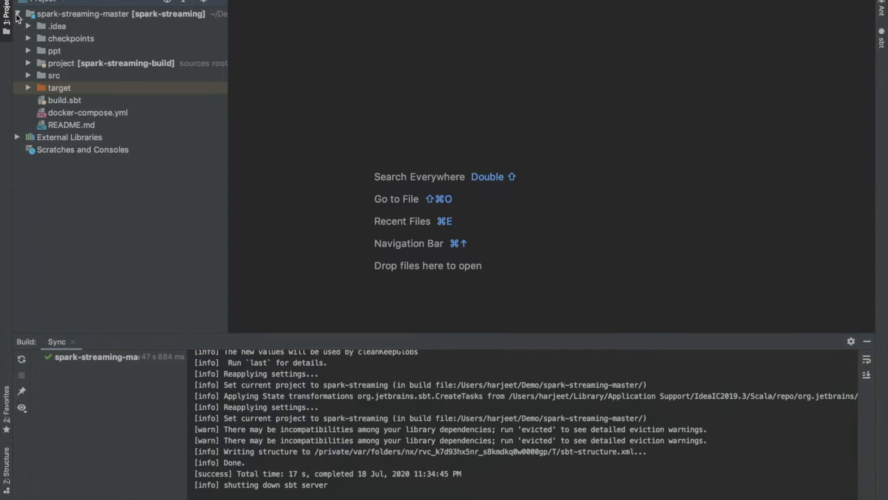
pyautogui.moveTo(51, 70)
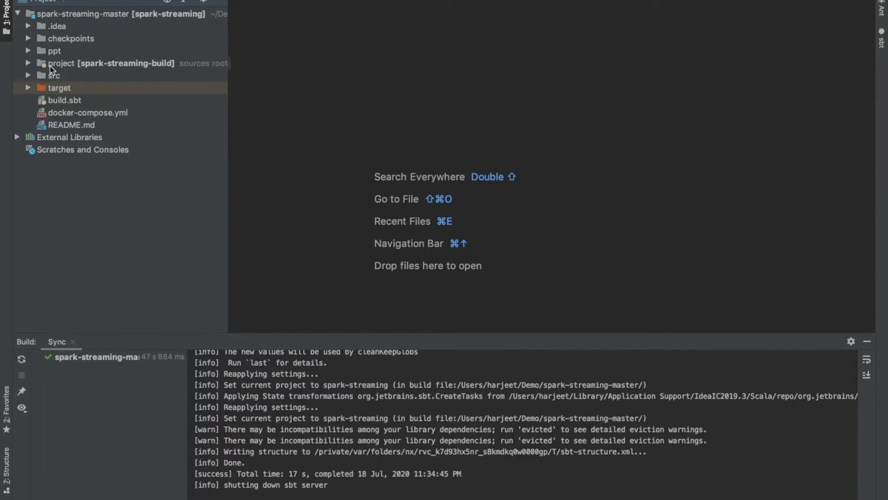
# Browse the .idea, checkpoints and ppt folders, then expand src/main/scala to show its packages.
pyautogui.click(61, 63)
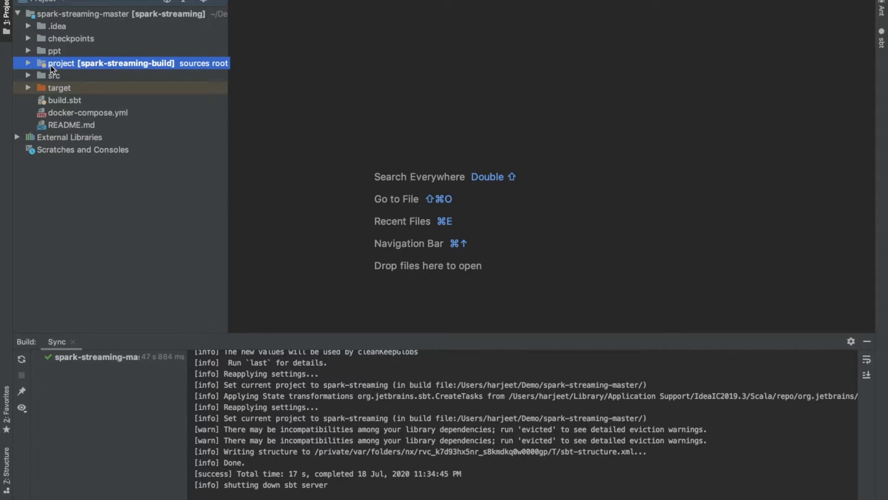
pyautogui.click(57, 26)
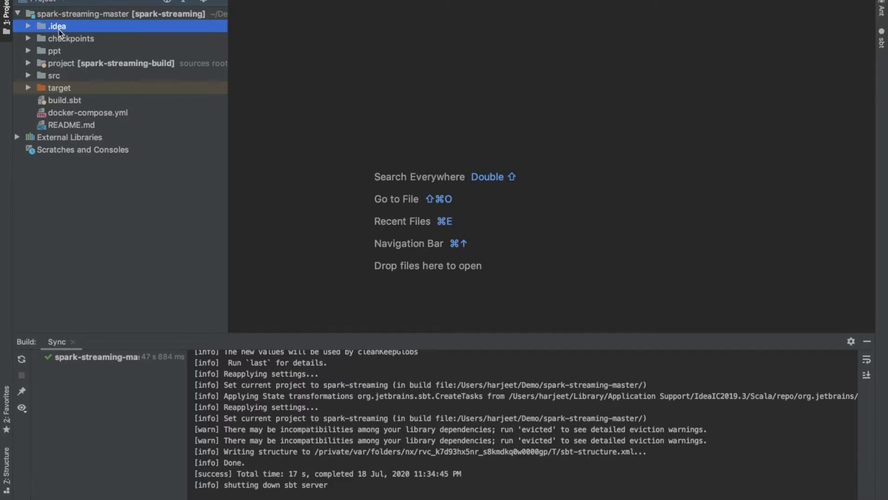
pyautogui.moveTo(63, 42)
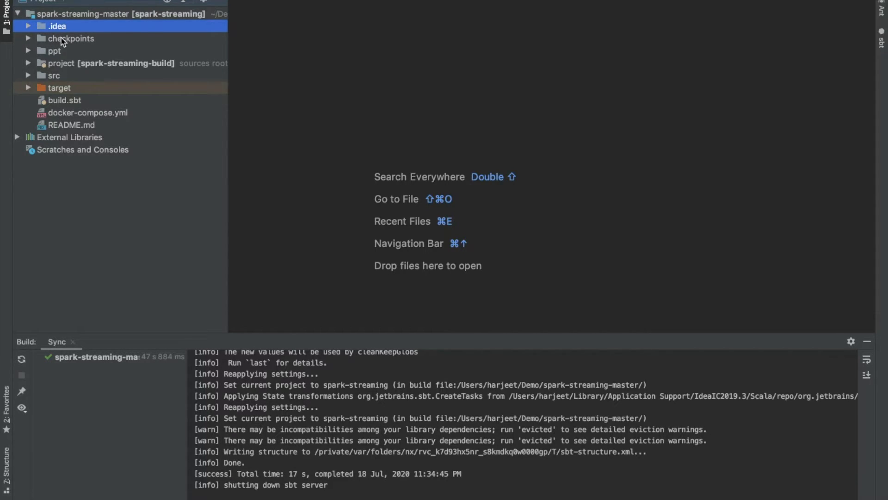
pyautogui.click(70, 38)
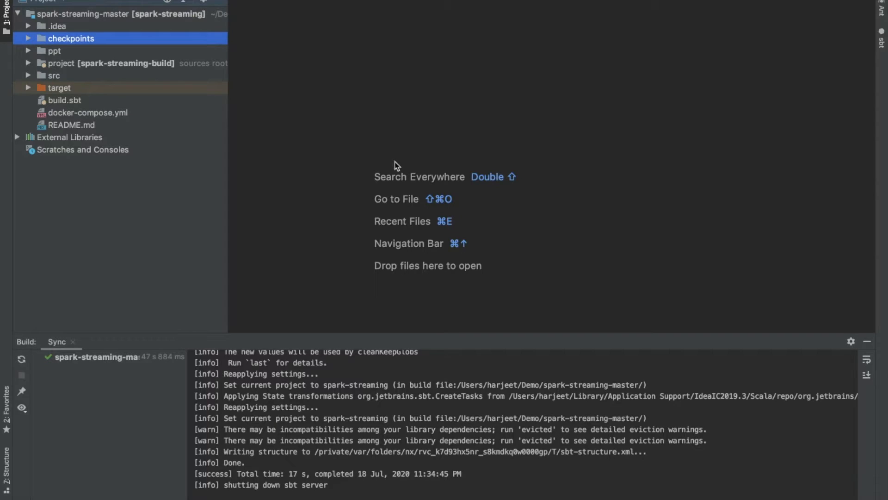
pyautogui.moveTo(311, 78)
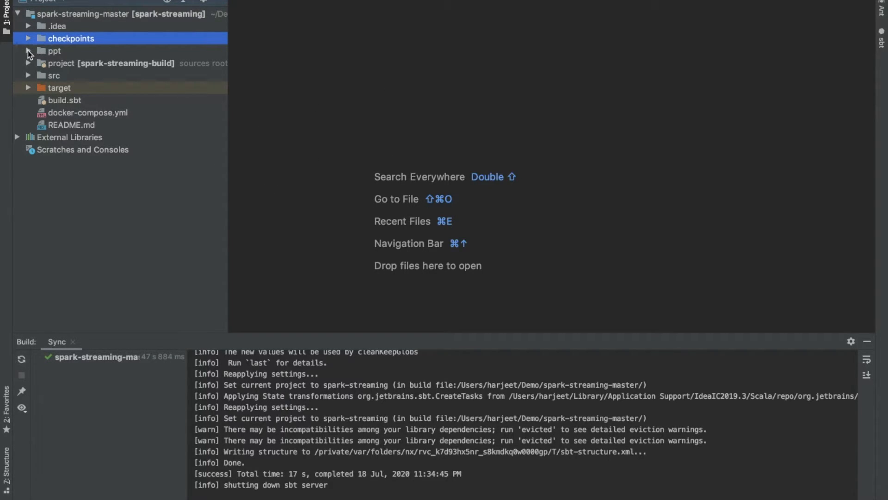
pyautogui.click(28, 50)
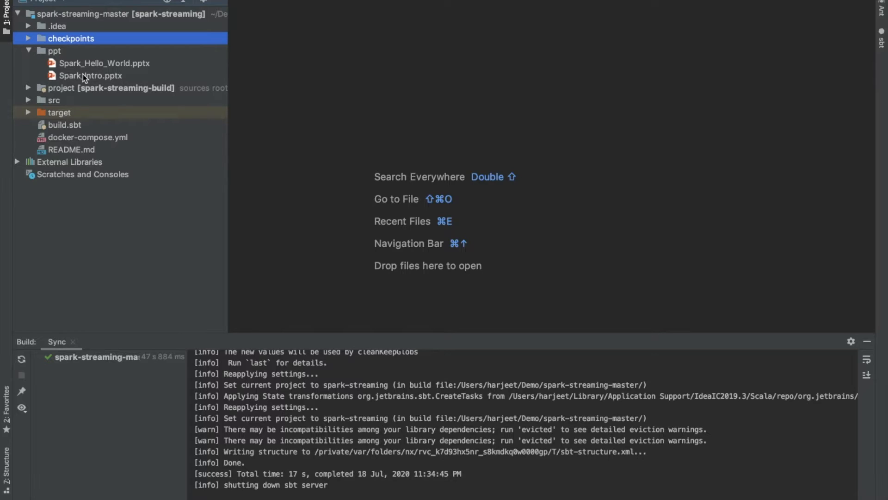
pyautogui.click(54, 100)
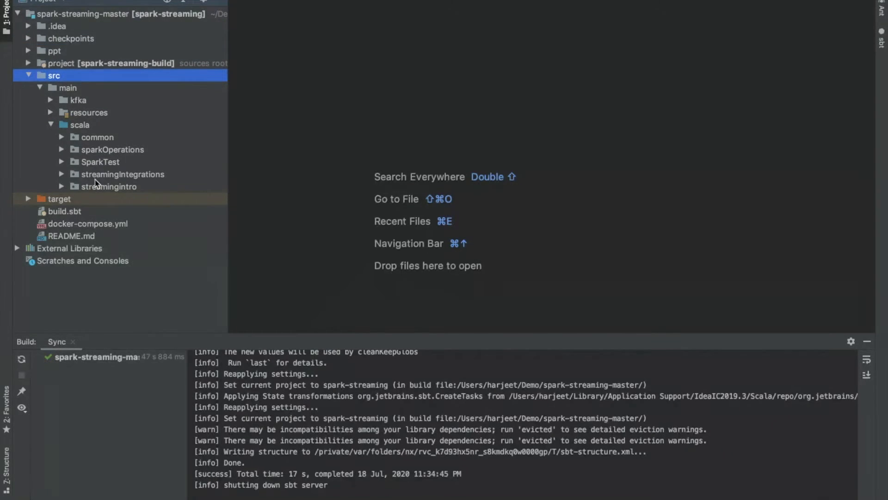
pyautogui.moveTo(75, 123)
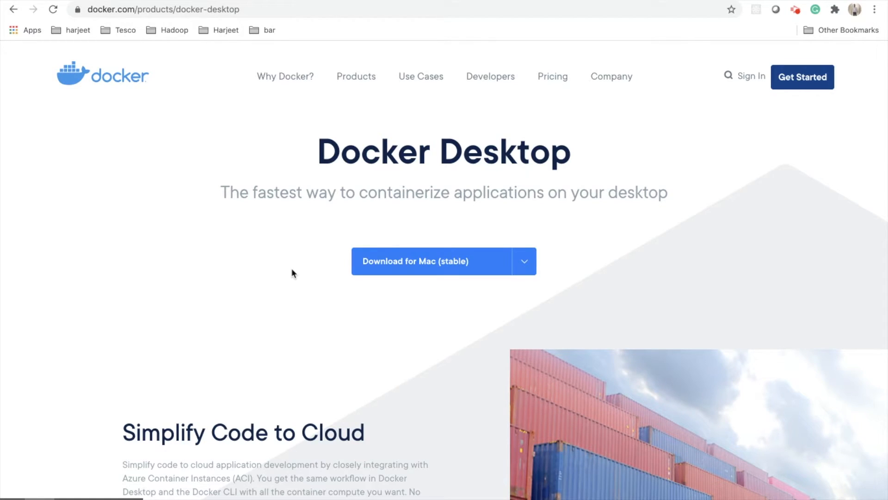
pyautogui.moveTo(335, 327)
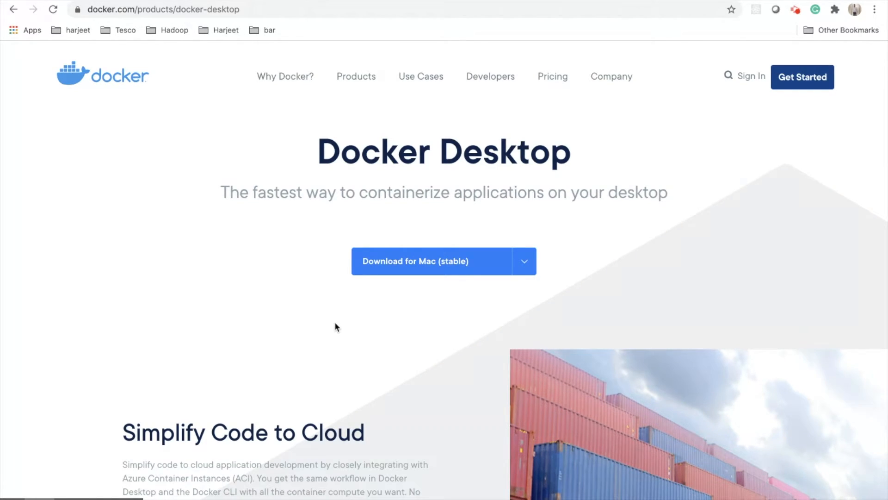
pyautogui.moveTo(292, 273)
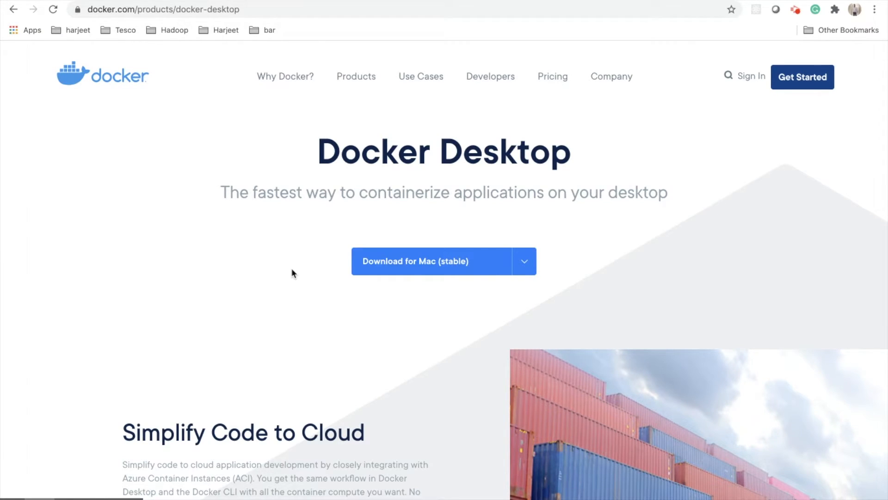
# Download the macOS Stable Docker Desktop and show Docker.dmg in Finder.
pyautogui.click(523, 260)
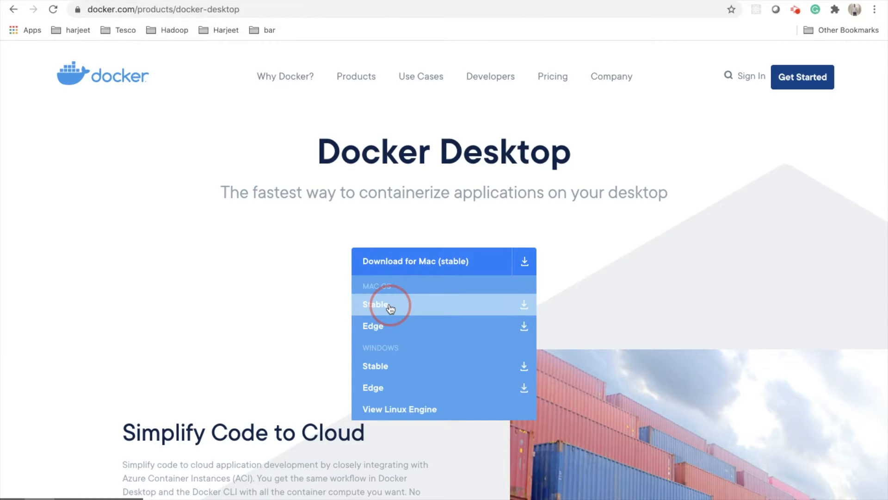
pyautogui.click(386, 304)
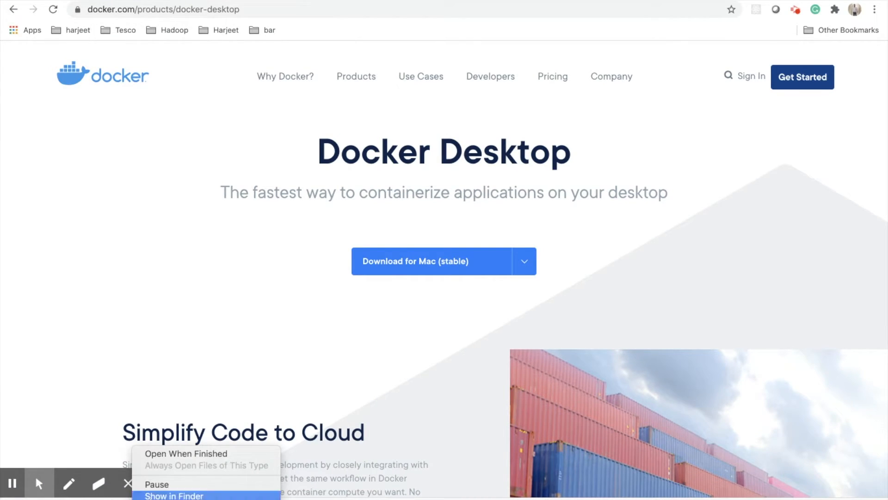
pyautogui.click(174, 495)
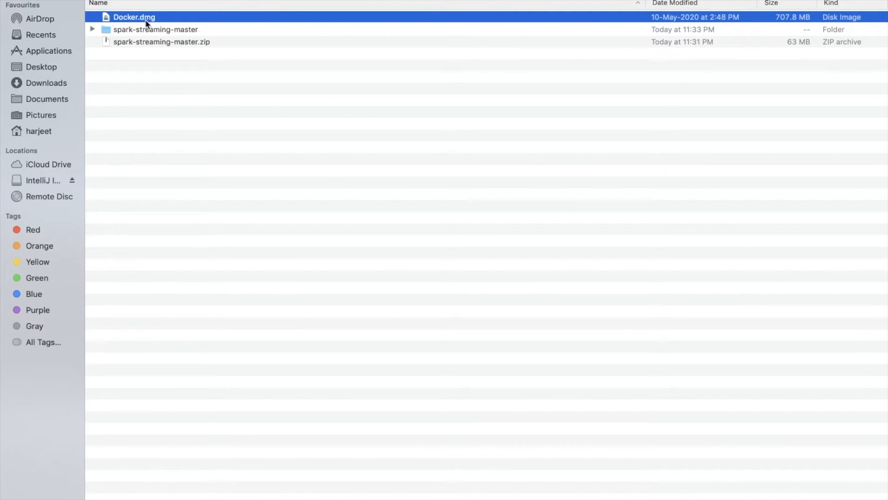
pyautogui.moveTo(124, 26)
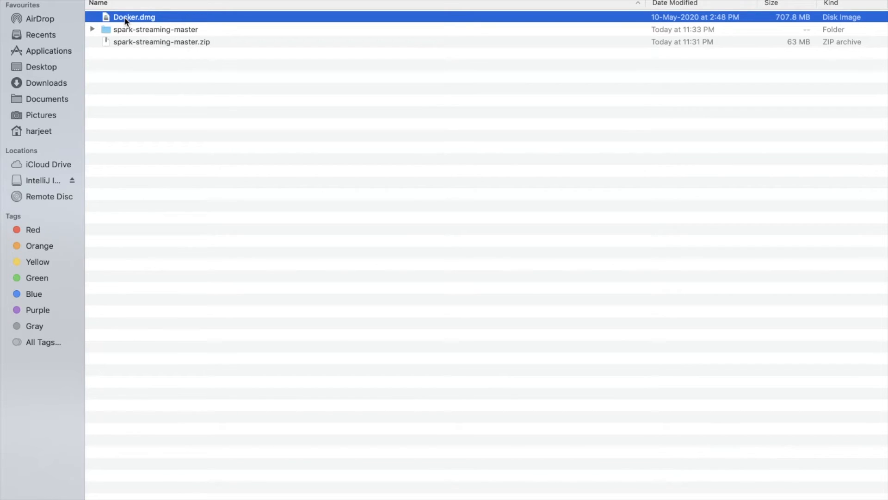
# Mount Docker.dmg to bring up the Docker drag-to-Applications installer window.
pyautogui.doubleClick(134, 17)
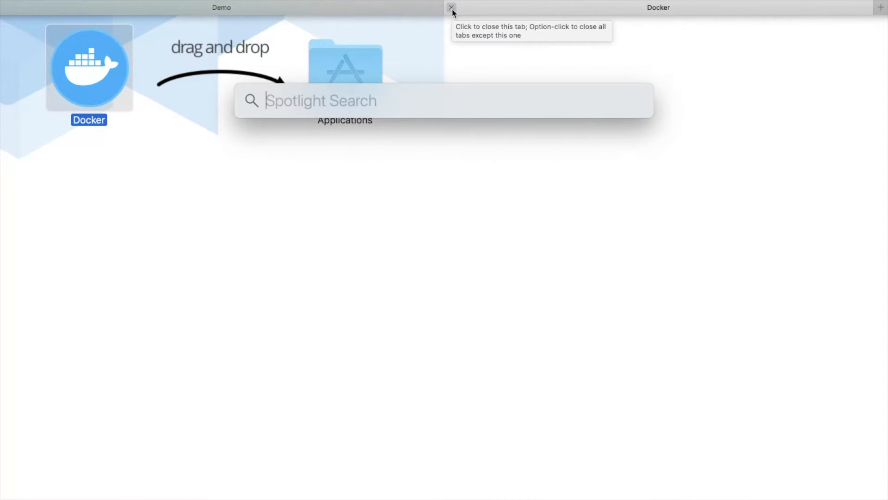
# Launch Docker Desktop, approving the downloaded-app warning and the password prompt.
pyautogui.write('docker')
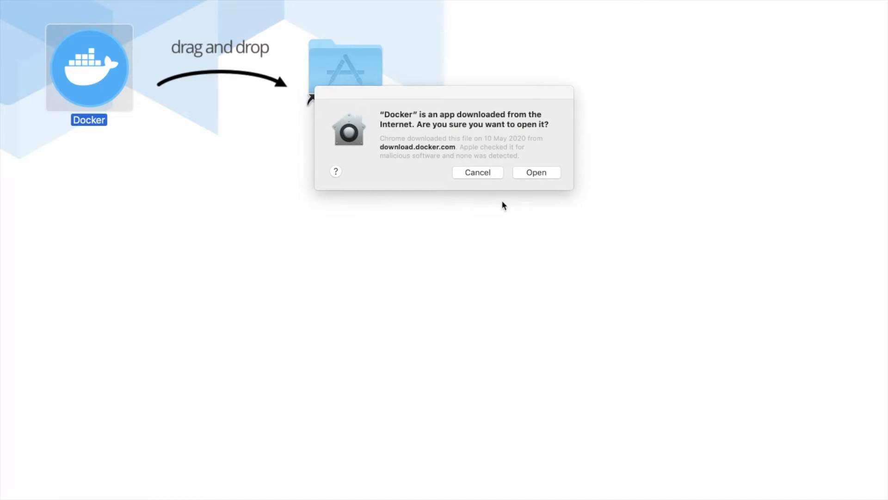
pyautogui.moveTo(537, 175)
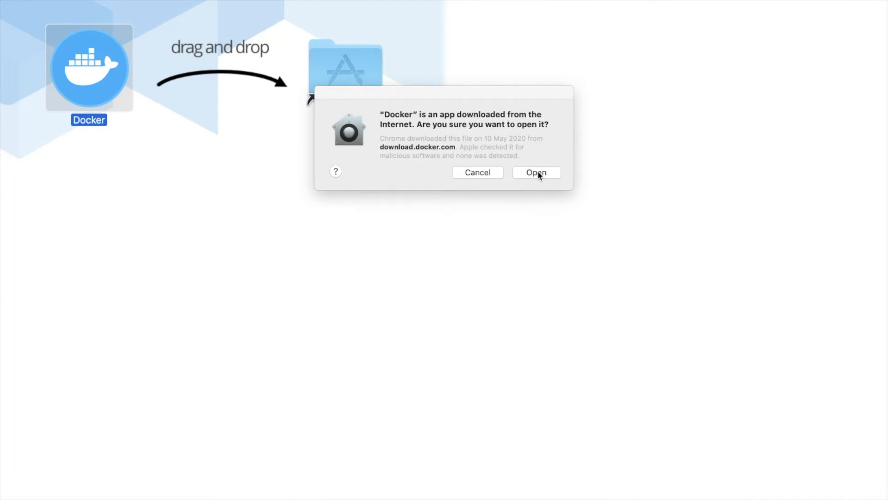
pyautogui.click(535, 172)
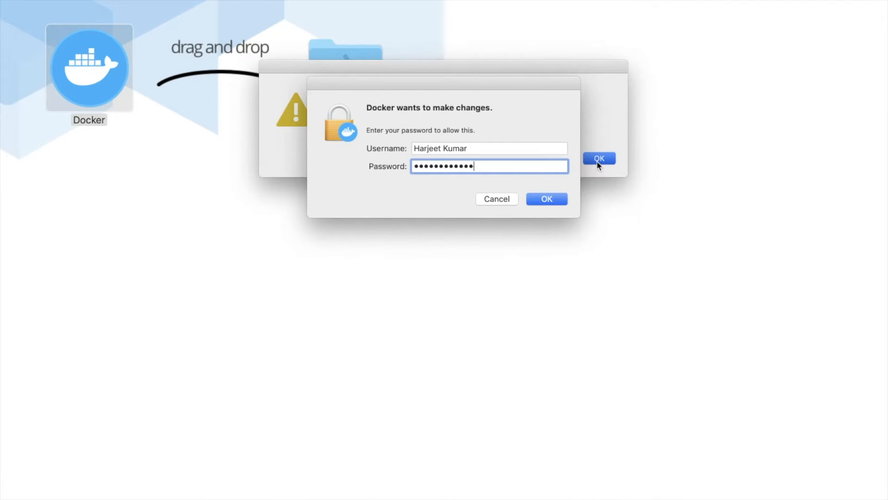
pyautogui.click(545, 198)
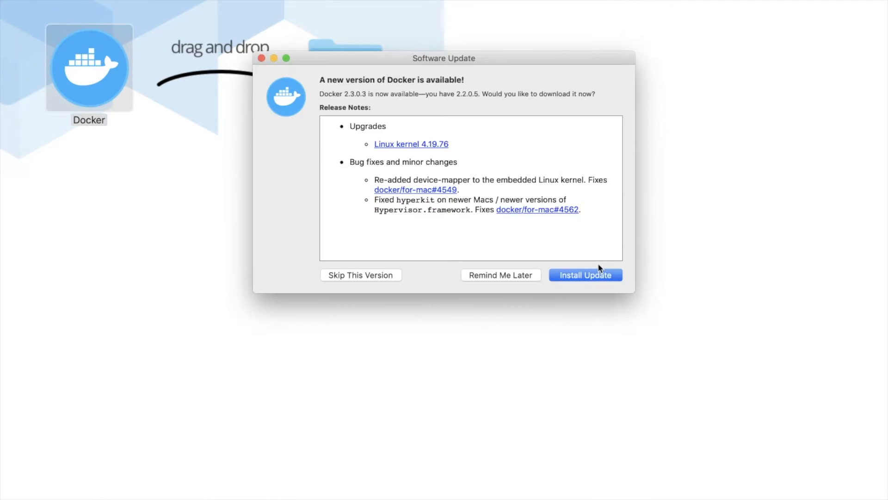
# Install the Docker update and restart, then start and dismiss the getting-started tutorial.
pyautogui.click(585, 275)
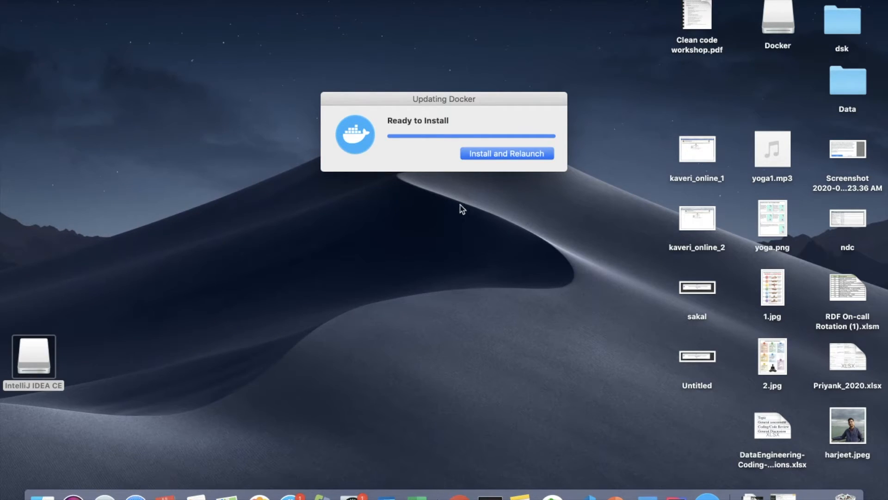
pyautogui.click(506, 153)
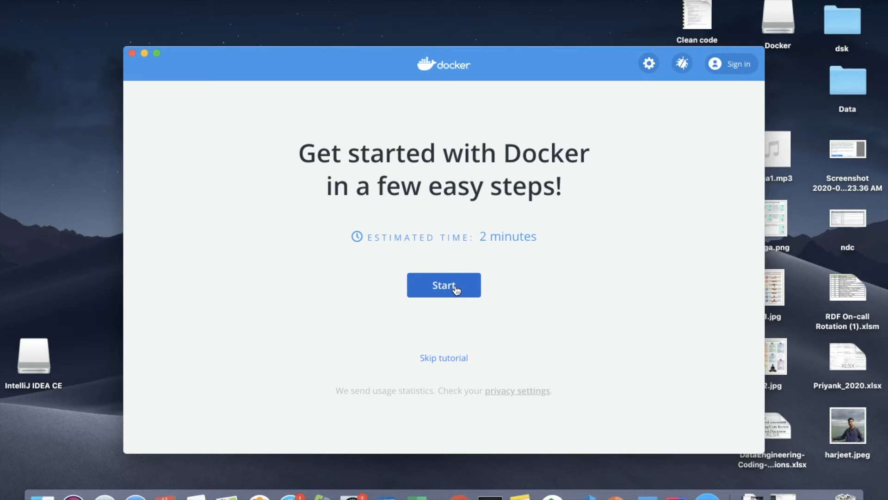
pyautogui.click(443, 285)
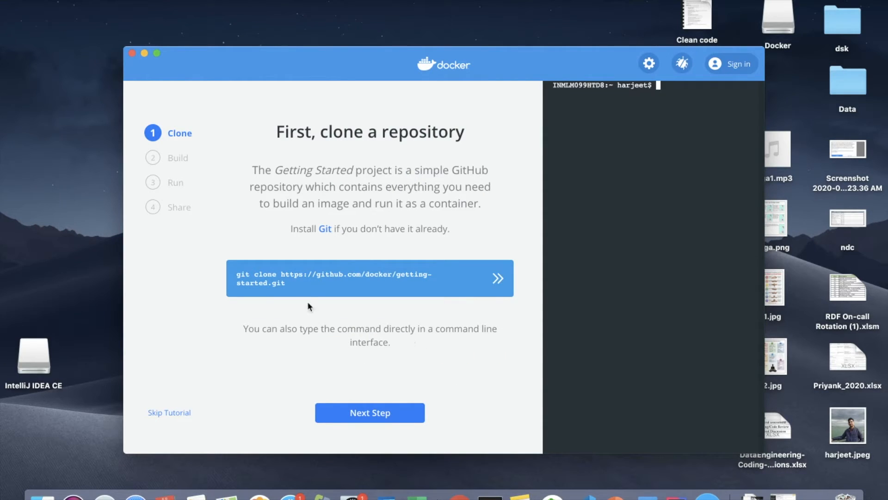
pyautogui.moveTo(434, 436)
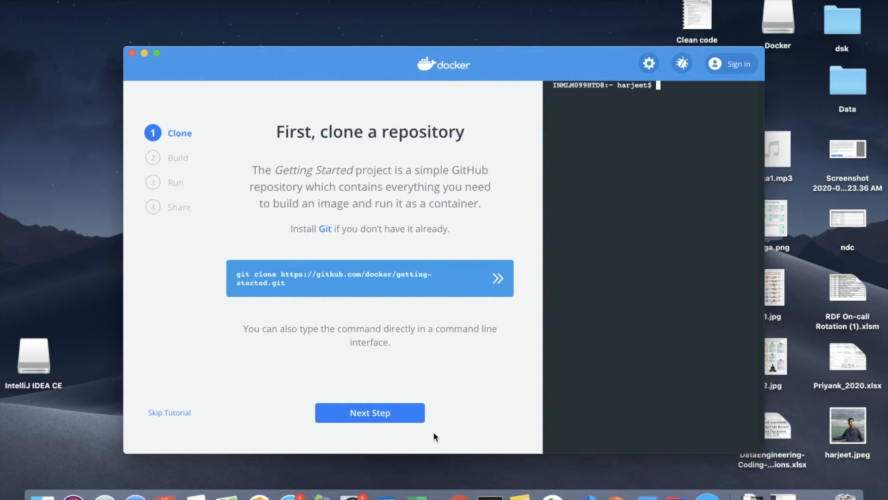
pyautogui.click(169, 412)
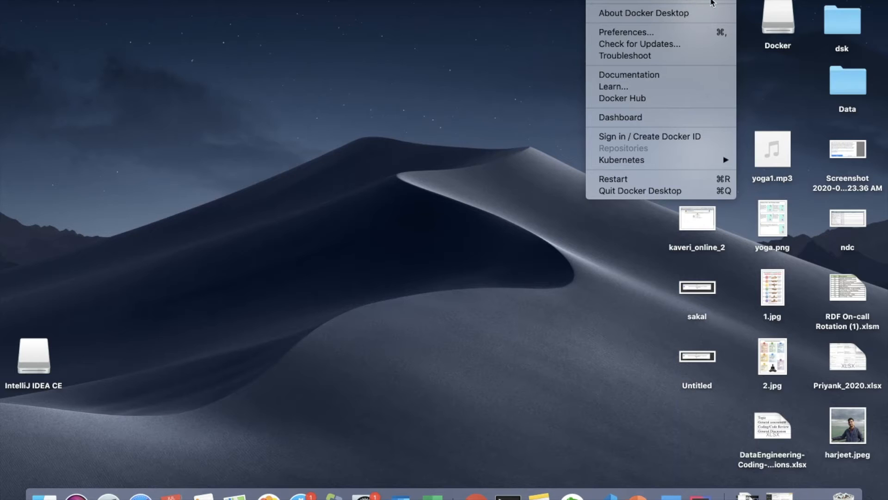
pyautogui.moveTo(426, 147)
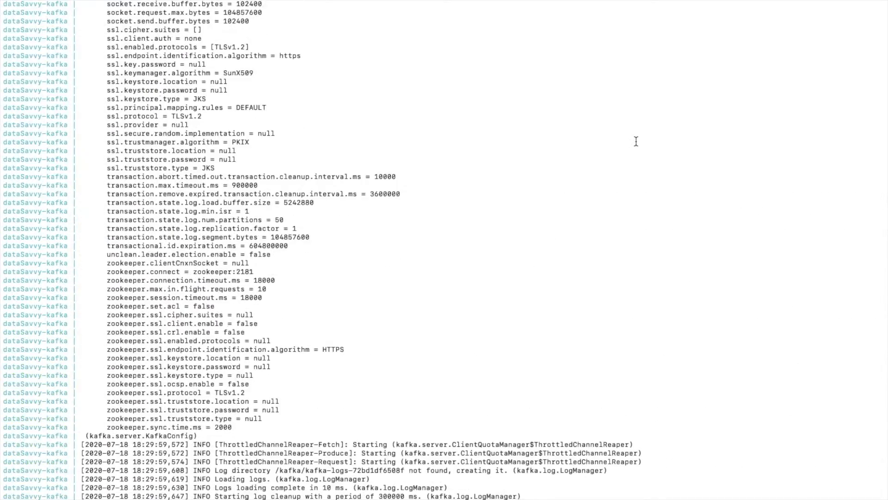
# Scroll through the Kafka and Zookeeper startup logs from docker-compose up.
pyautogui.scroll(-3)
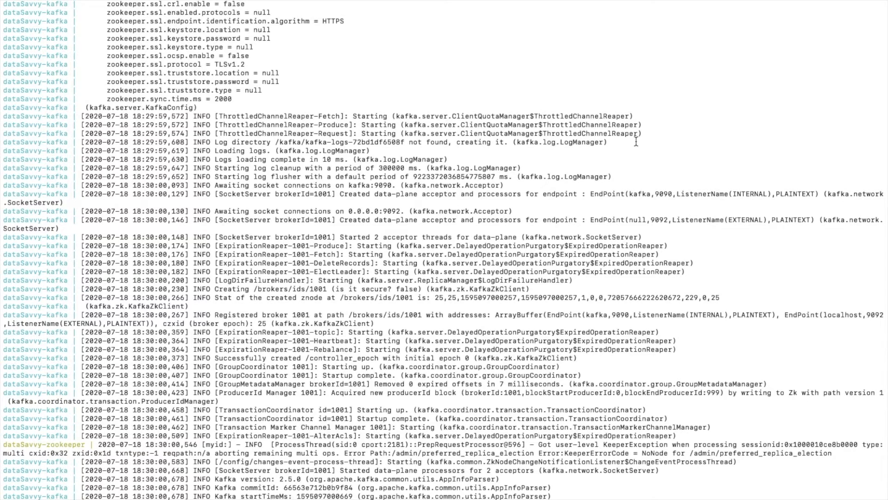
pyautogui.moveTo(611, 327)
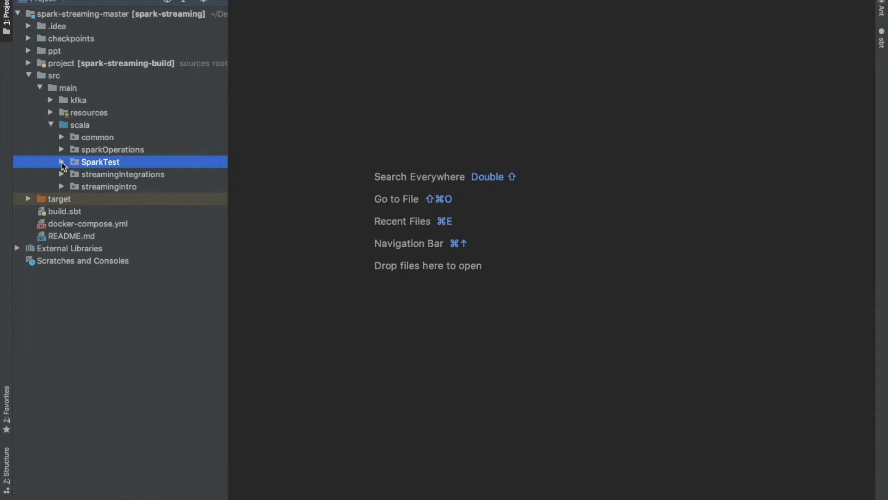
# Open SparkBuildTest from the SparkTest package and run it to print the hello/hi table.
pyautogui.click(63, 161)
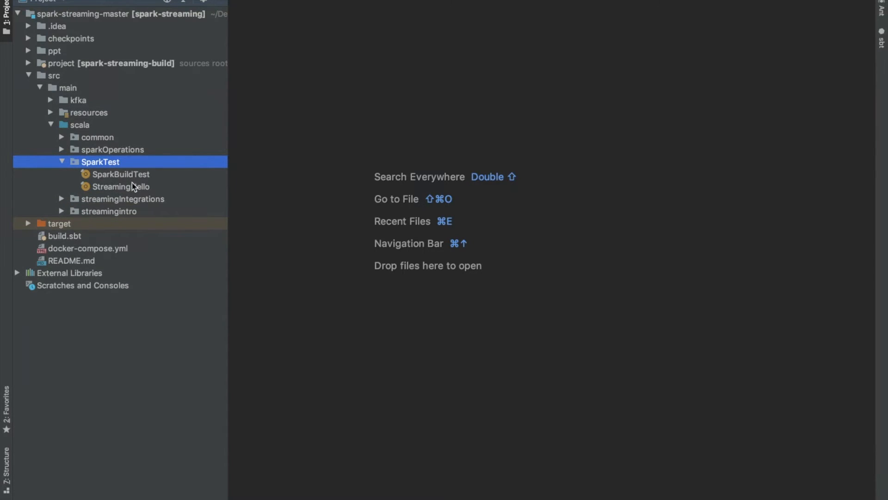
pyautogui.click(120, 174)
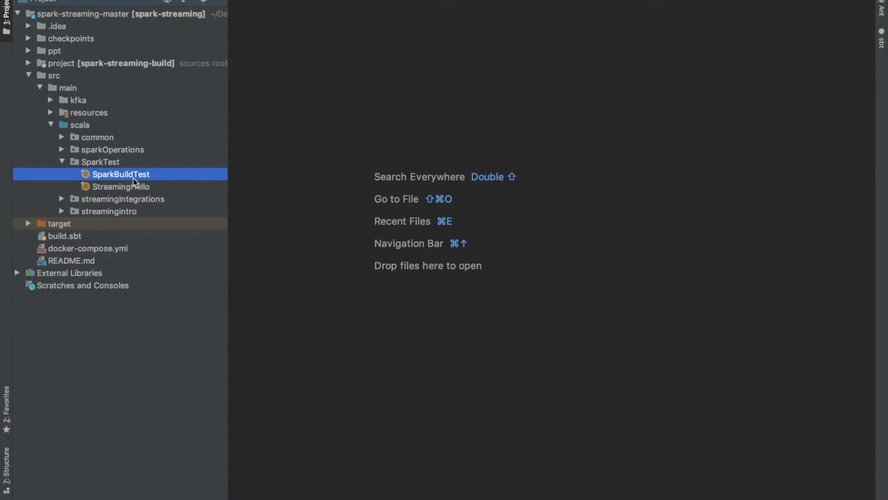
pyautogui.doubleClick(121, 173)
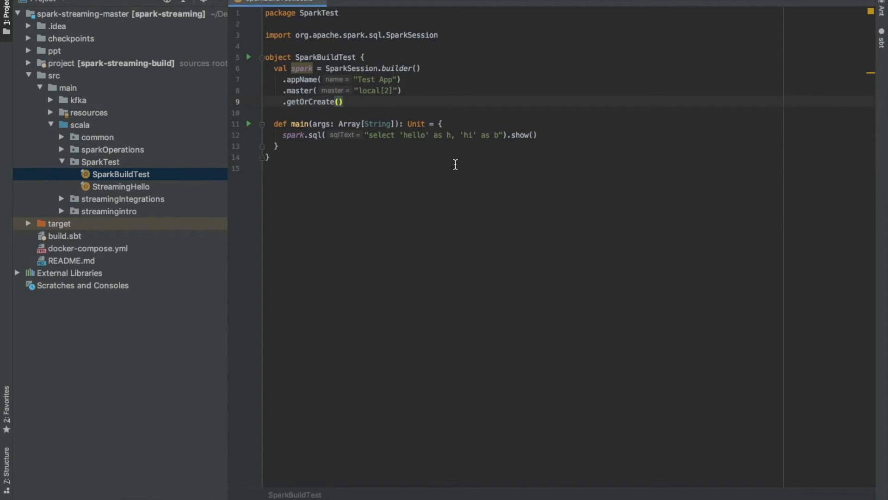
pyautogui.rightClick(455, 164)
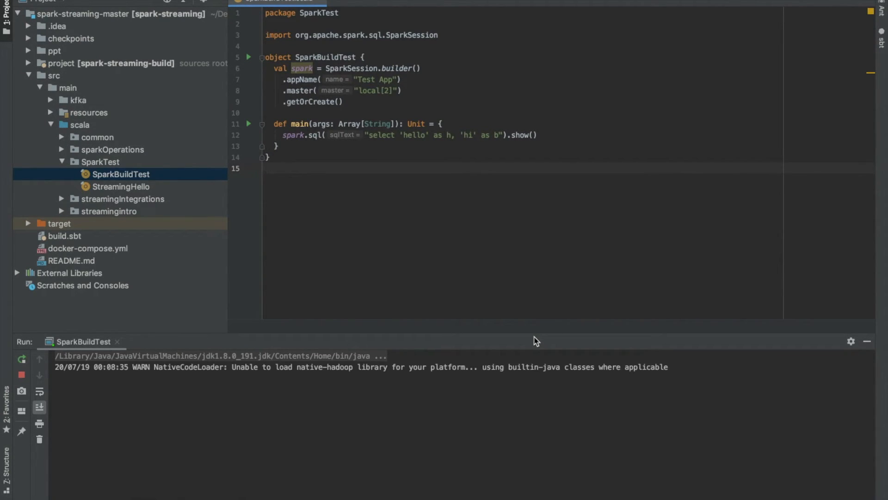
pyautogui.click(371, 291)
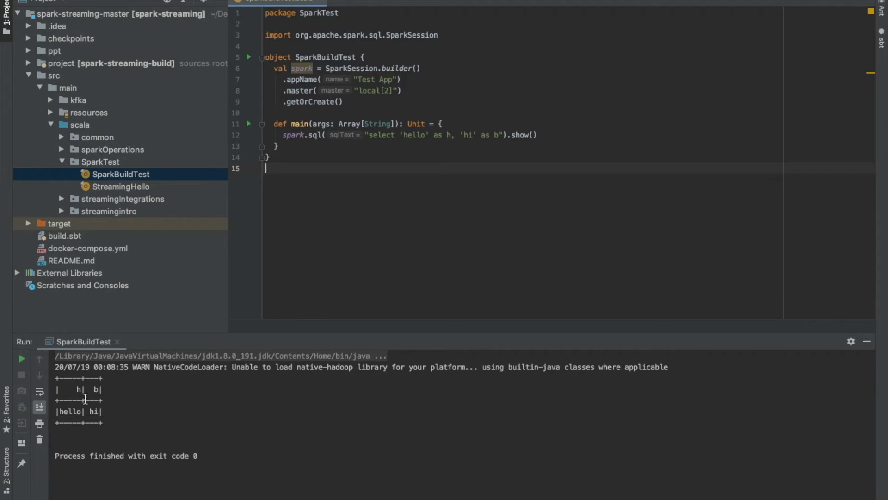
pyautogui.moveTo(81, 395)
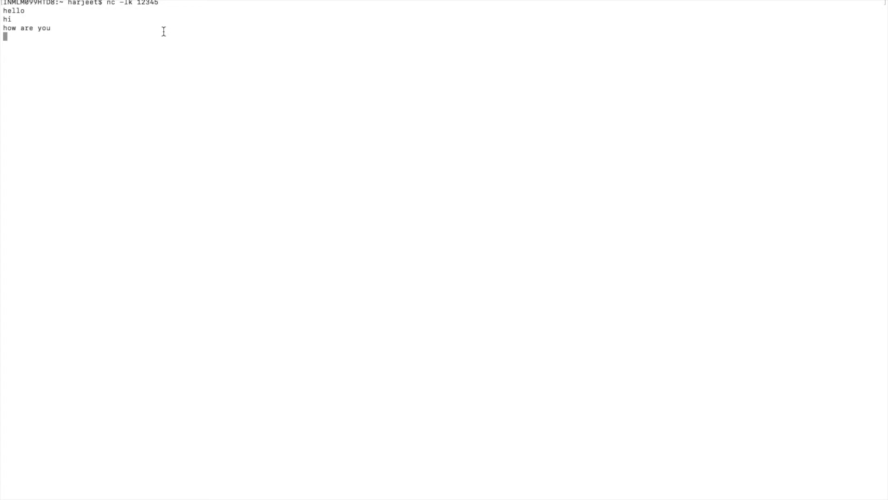
# Double-click the top of the Terminal window holding the port 12345 netcat session.
pyautogui.doubleClick(146, 3)
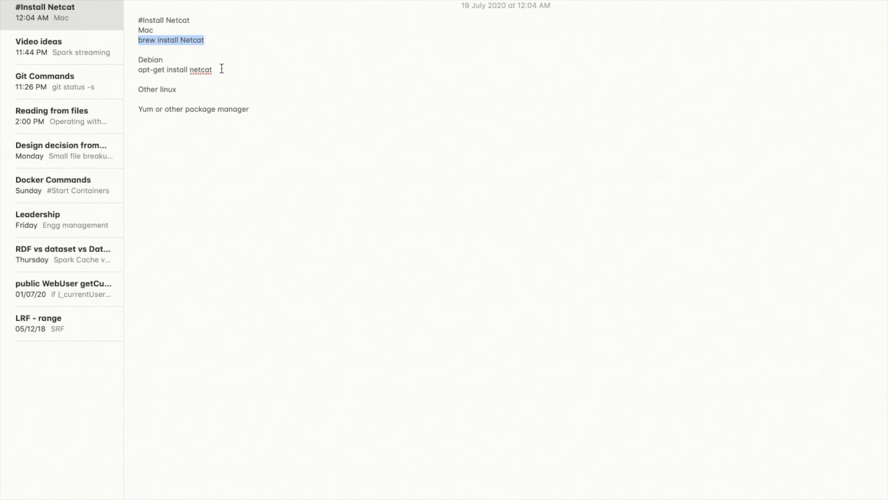
pyautogui.moveTo(155, 70)
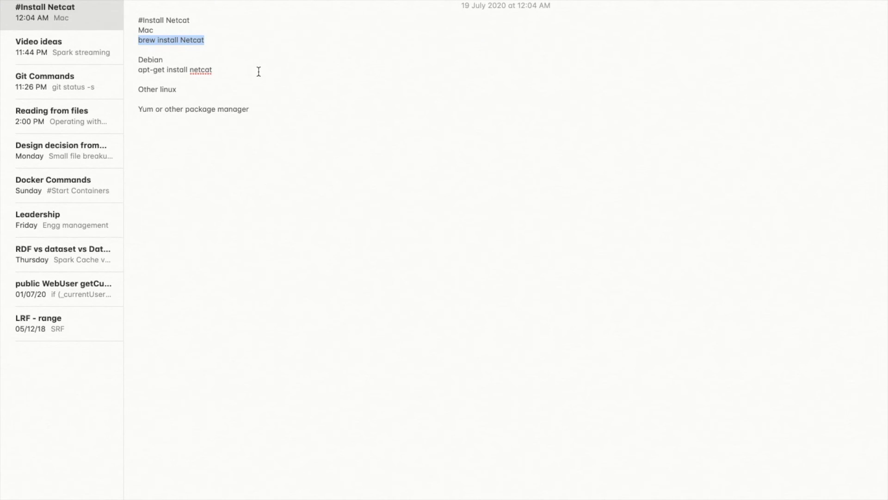
pyautogui.moveTo(286, 118)
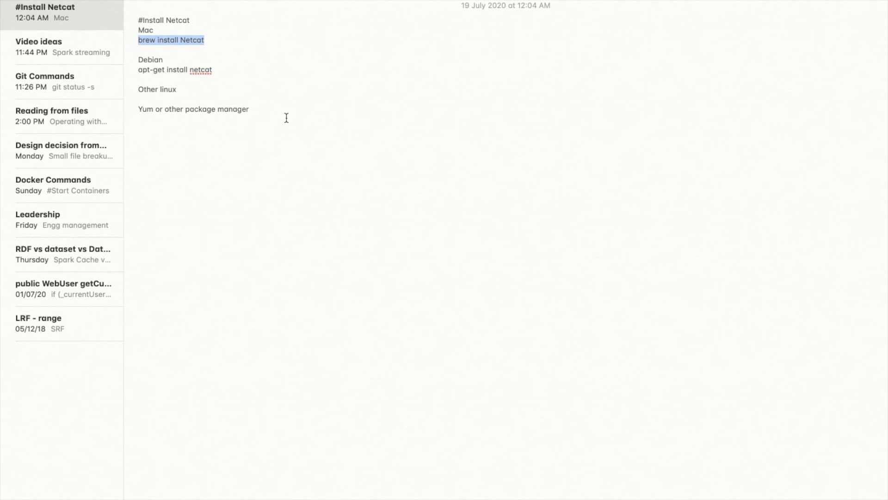
pyautogui.moveTo(241, 120)
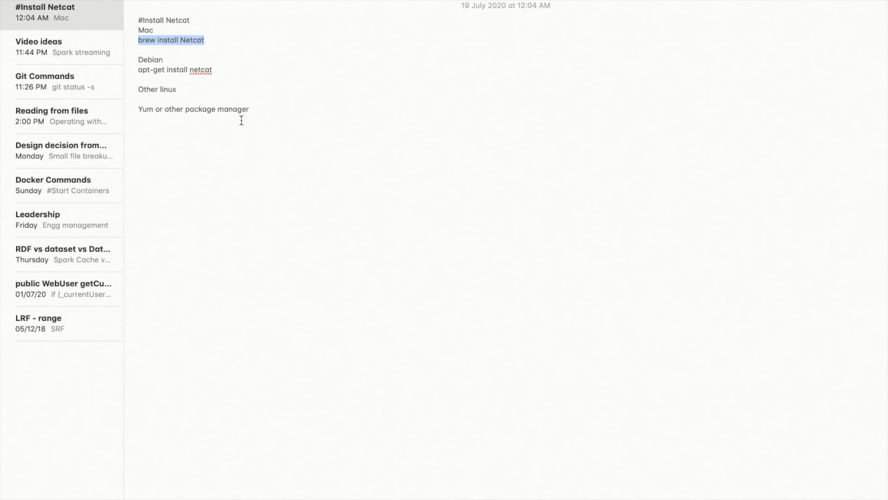
pyautogui.moveTo(293, 126)
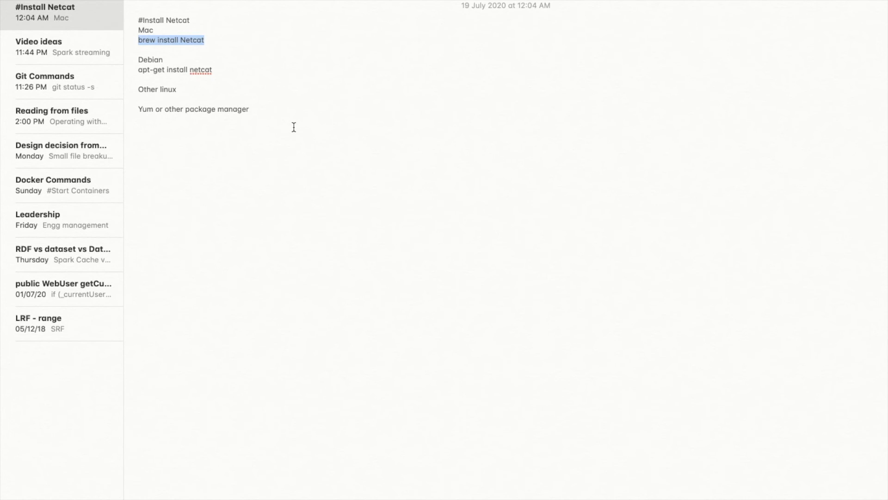
pyautogui.moveTo(398, 498)
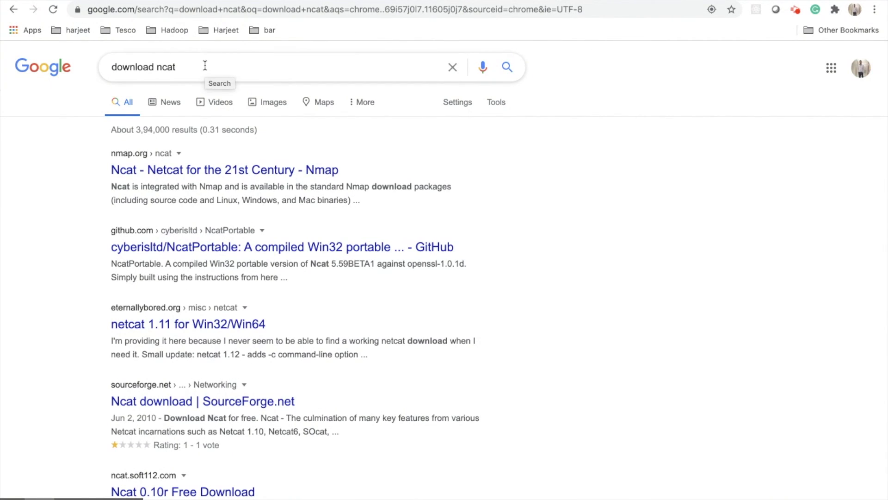
pyautogui.moveTo(109, 159)
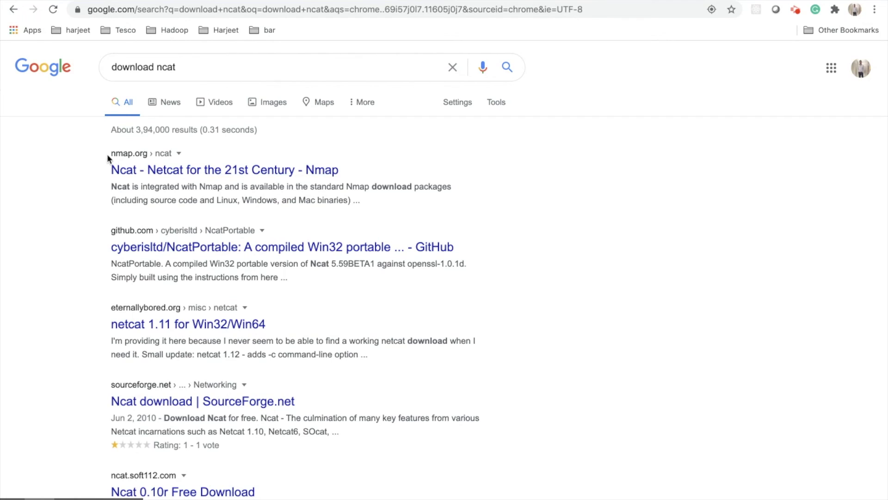
pyautogui.moveTo(140, 159)
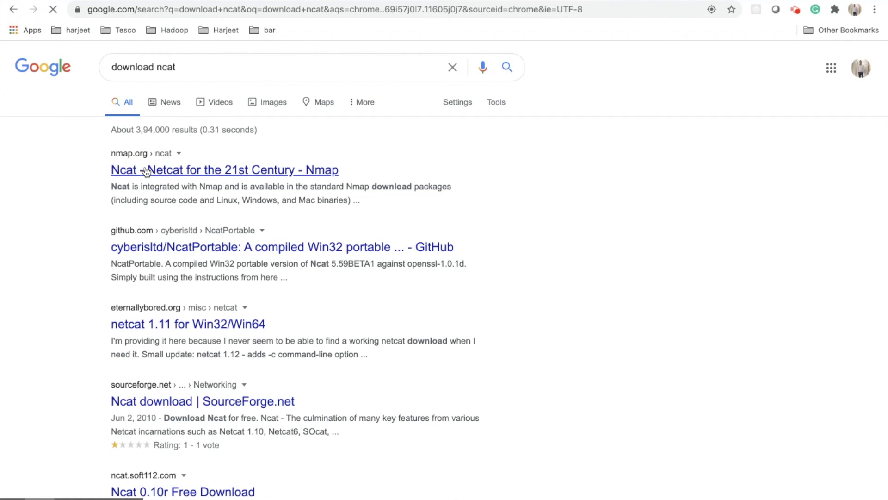
# Go from the nmap.org Ncat result to the Download page, scrolling to Windows binaries.
pyautogui.click(224, 169)
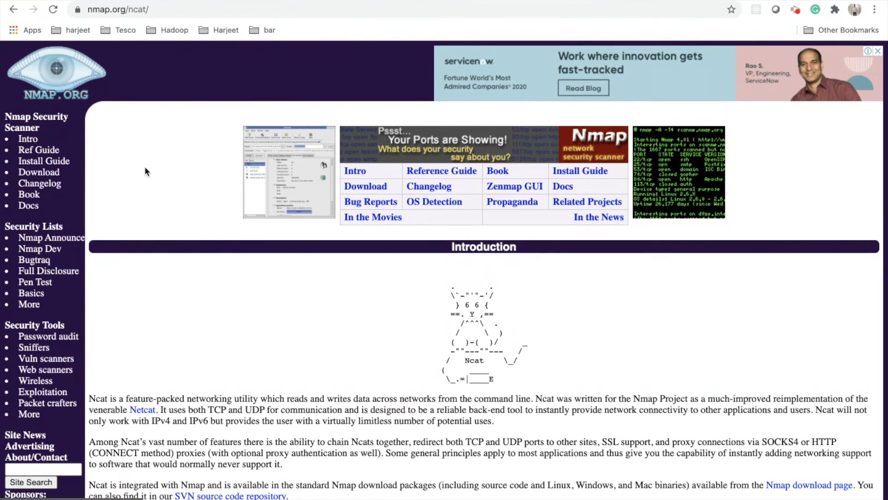
pyautogui.moveTo(365, 186)
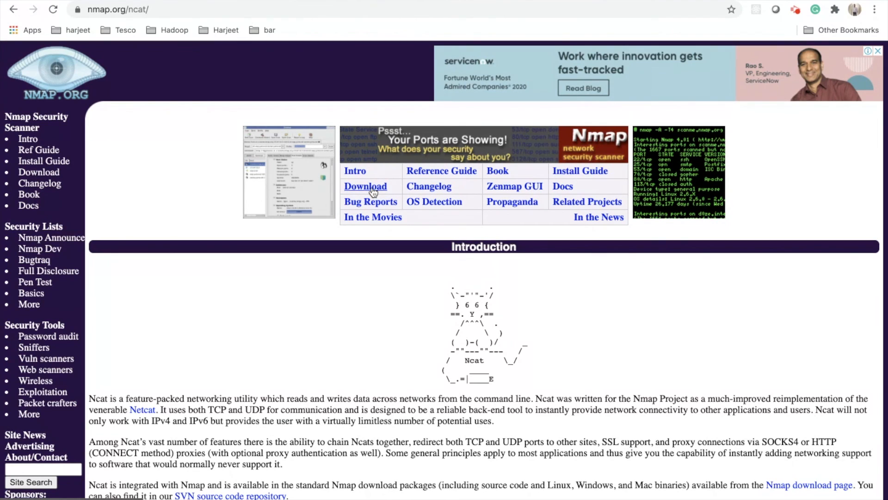
pyautogui.click(365, 186)
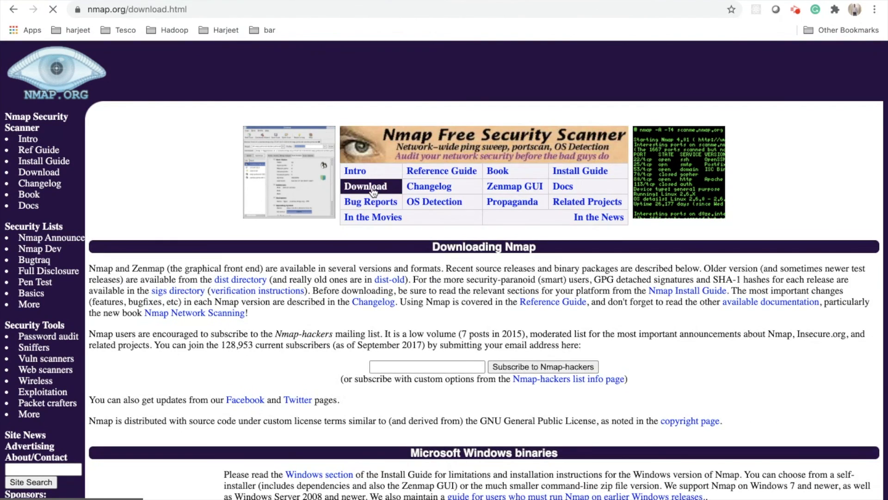
pyautogui.scroll(-3)
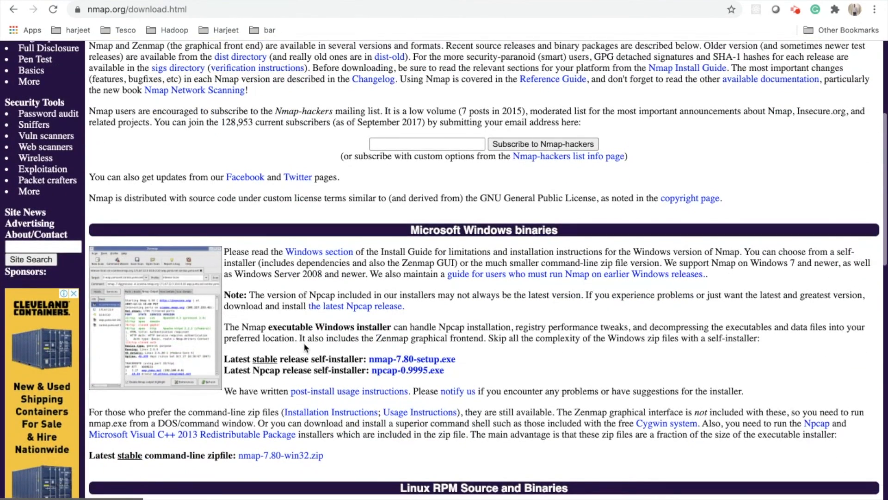
pyautogui.scroll(-3)
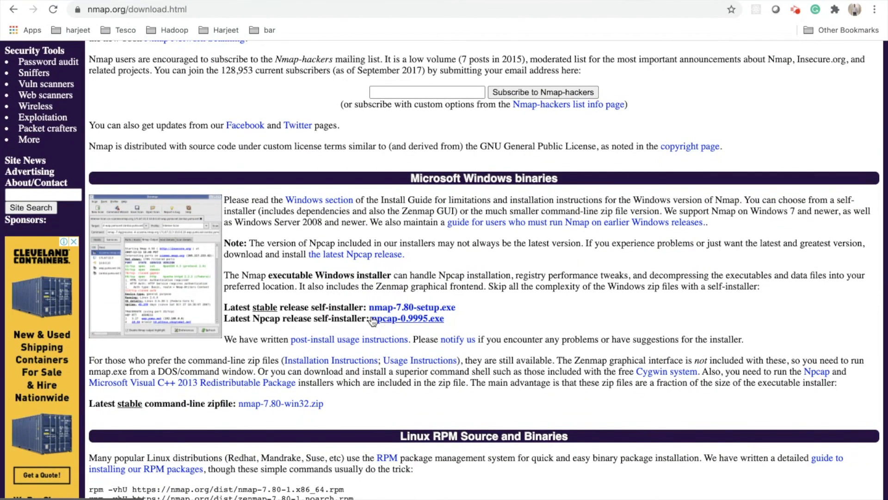
pyautogui.moveTo(411, 307)
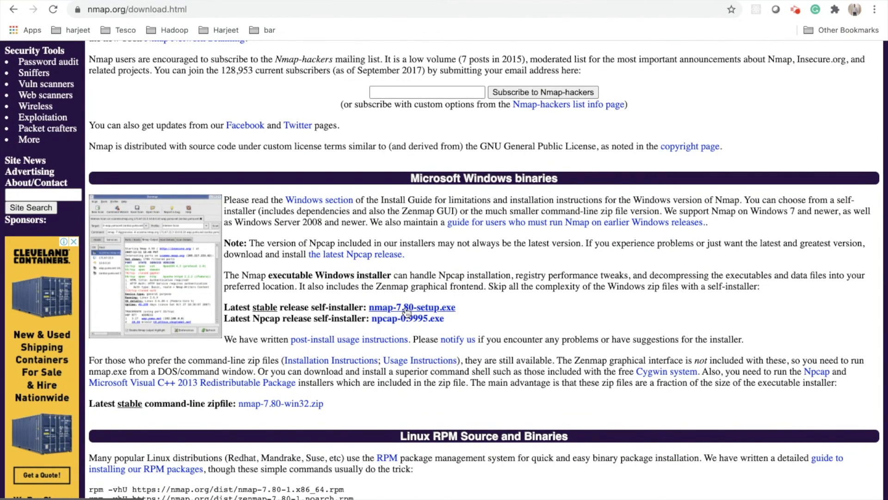
pyautogui.moveTo(411, 315)
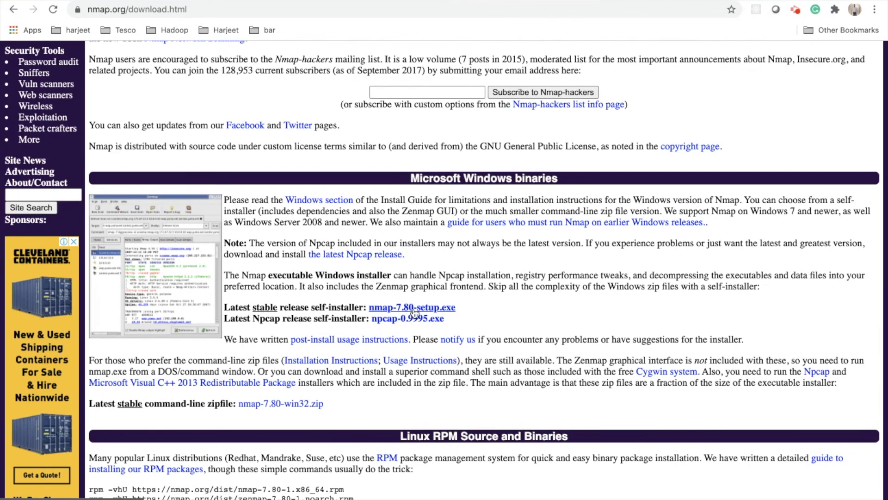
pyautogui.moveTo(451, 316)
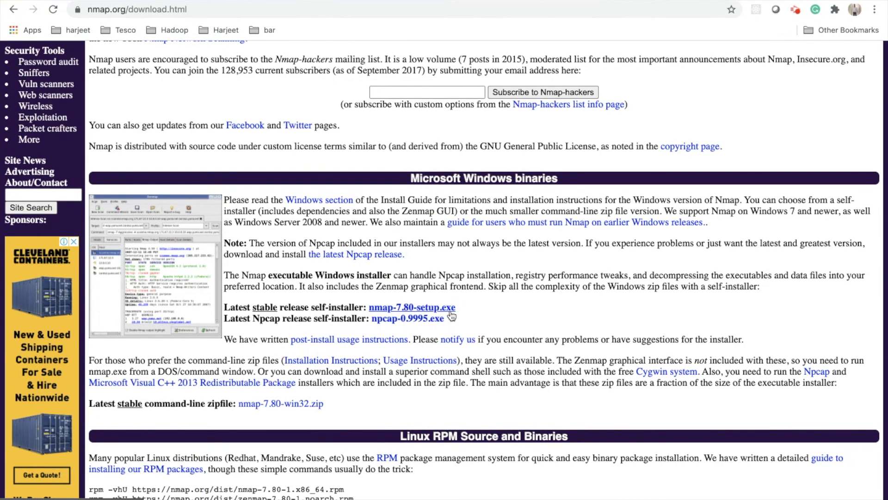